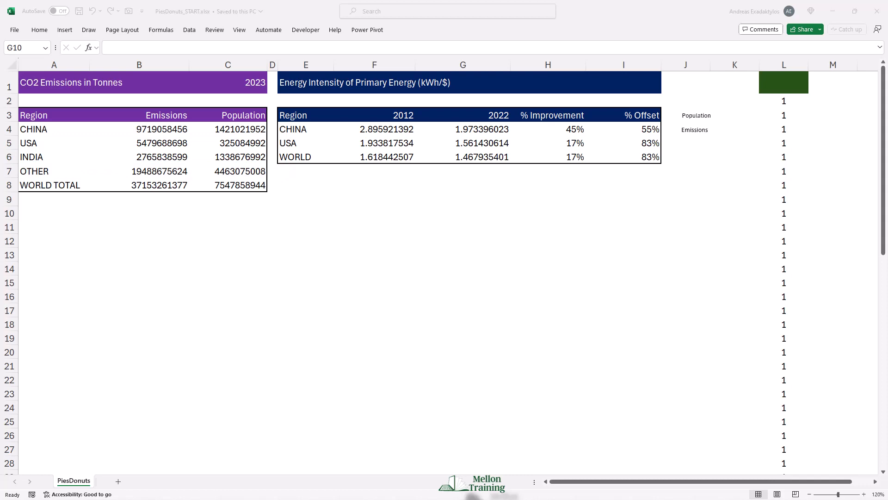
Insert a 2-D pie chart of the CO2 emissions by region from A3:B7.
click(463, 213)
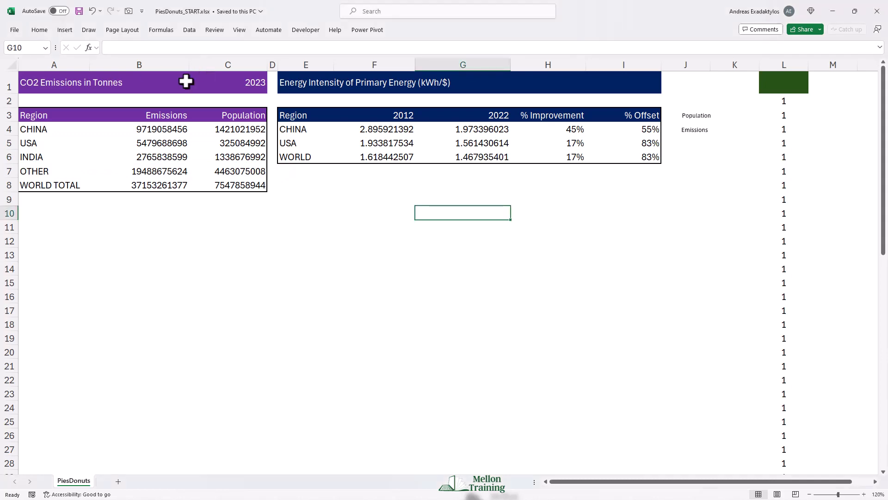
click(33, 115)
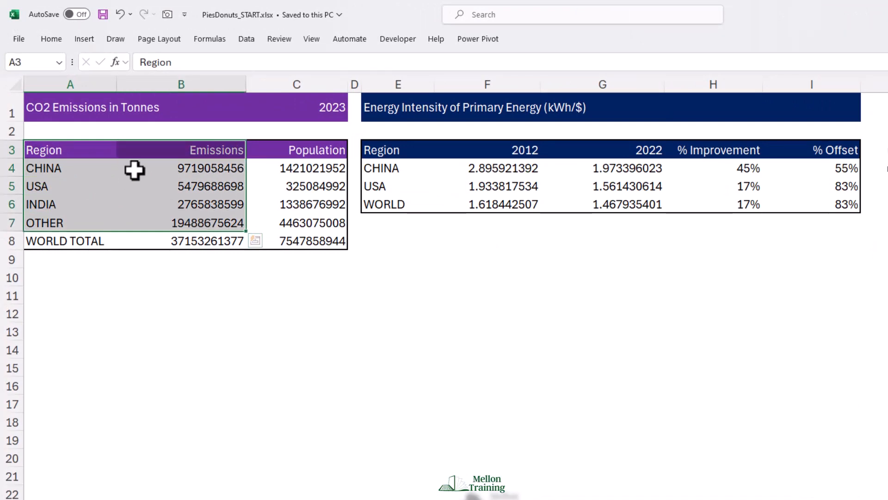
mouse_move(84, 38)
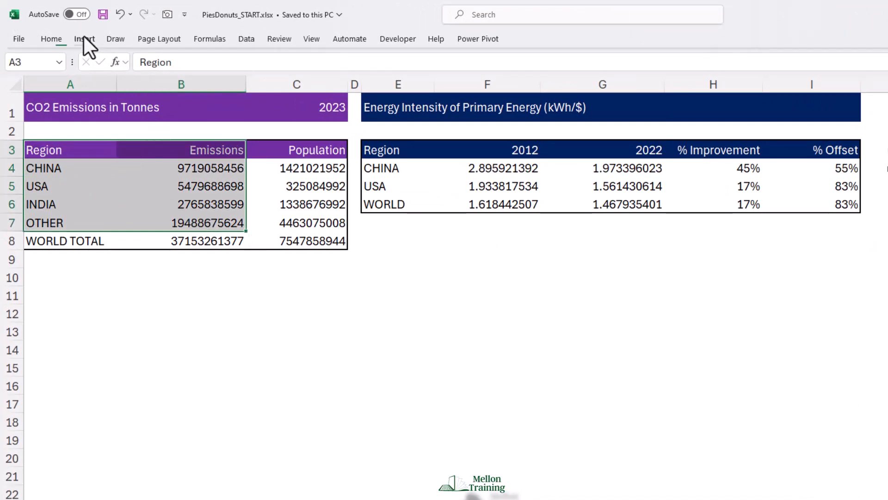
click(84, 38)
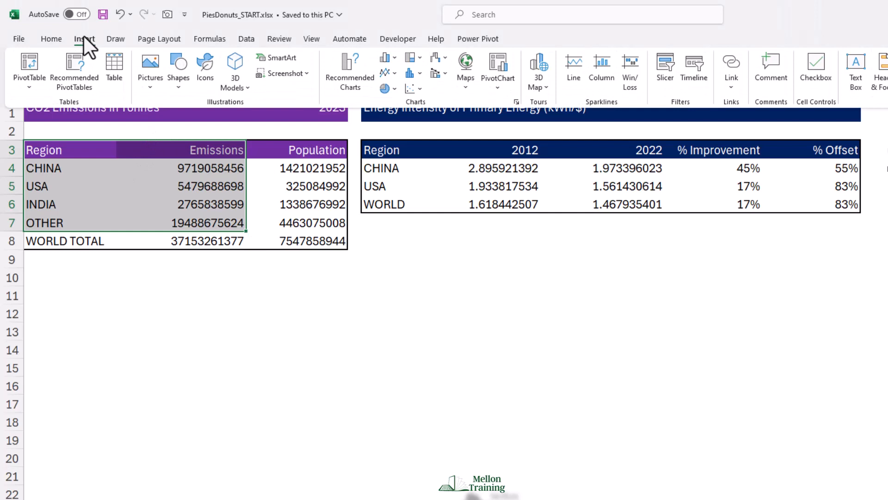
click(385, 88)
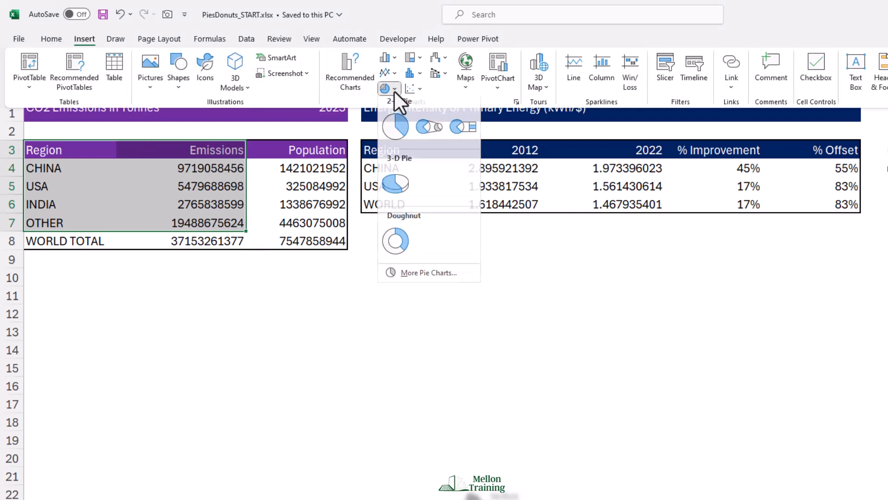
click(395, 126)
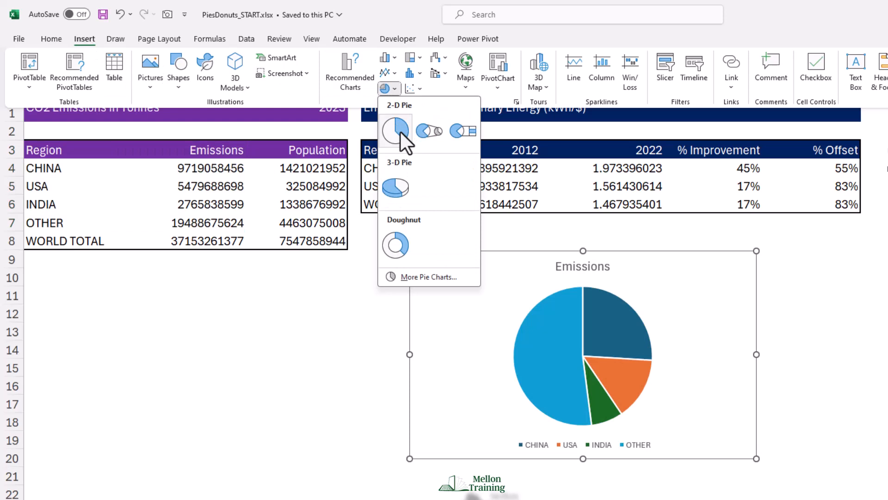
Move the Emissions pie chart below the table near row 9 and resize it.
click(395, 125)
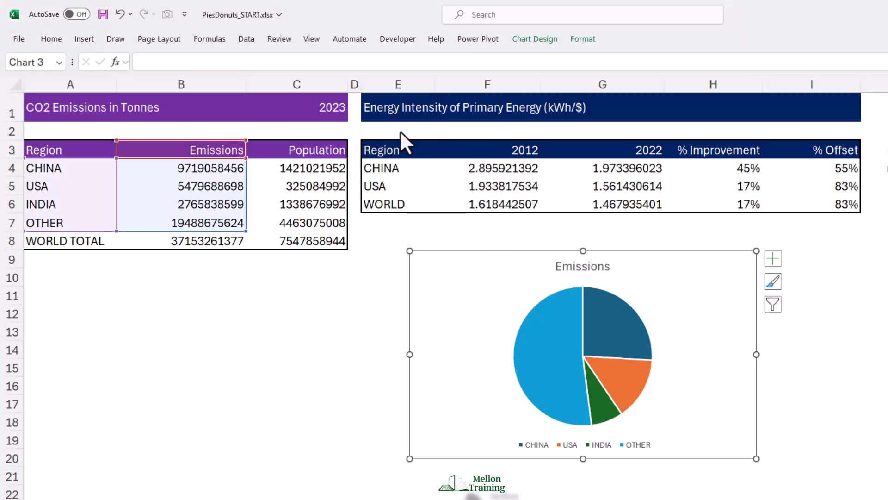
mouse_move(462, 240)
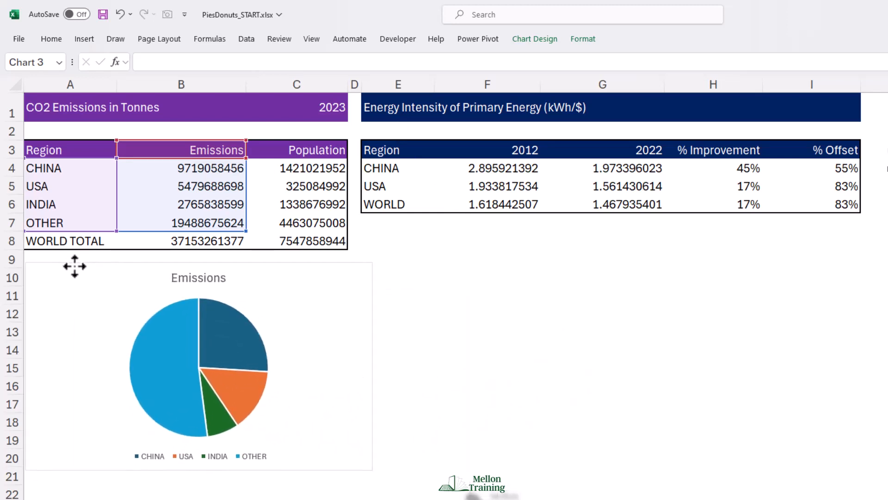
click(199, 369)
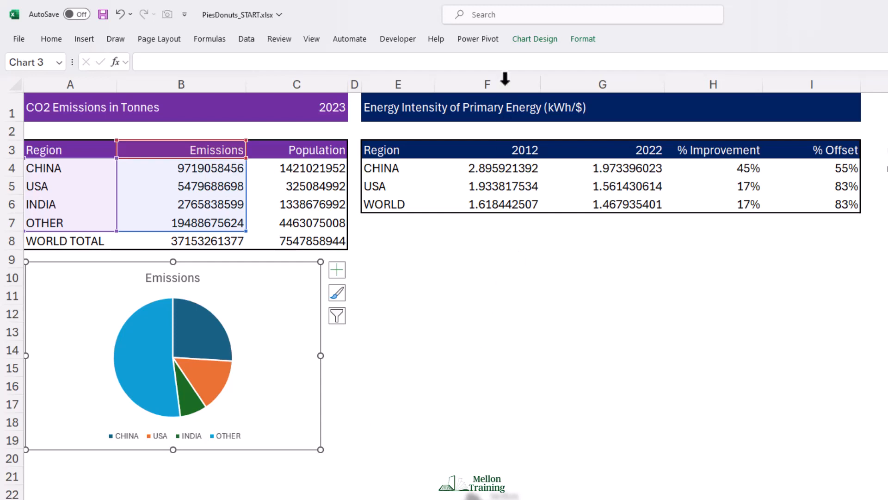
click(535, 39)
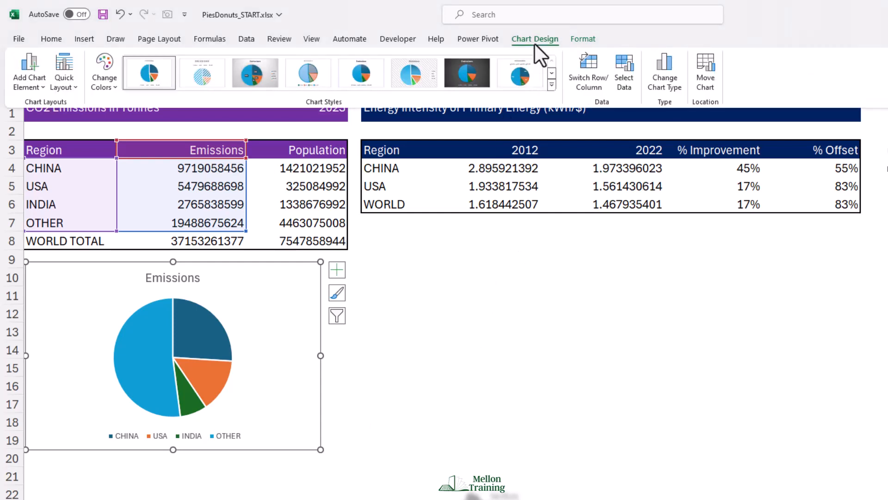
Apply Quick Layout 1 and make the region-and-percentage slice labels bold white.
click(63, 71)
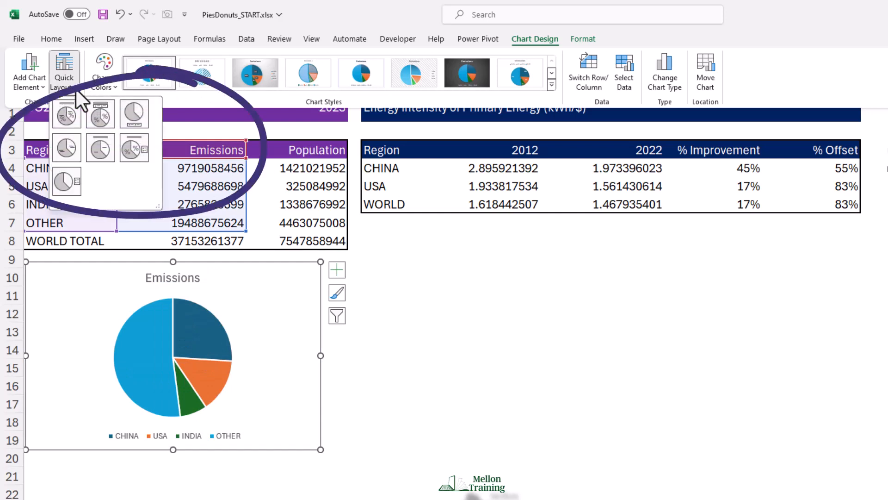
click(65, 114)
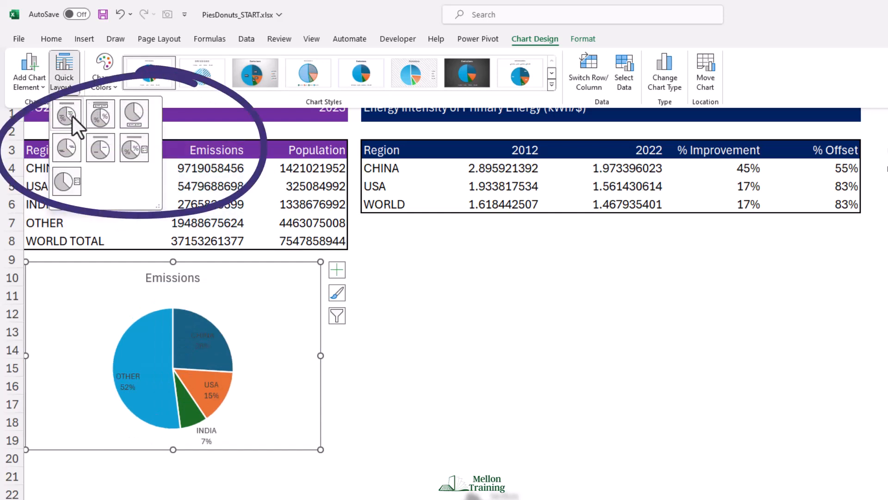
mouse_move(66, 117)
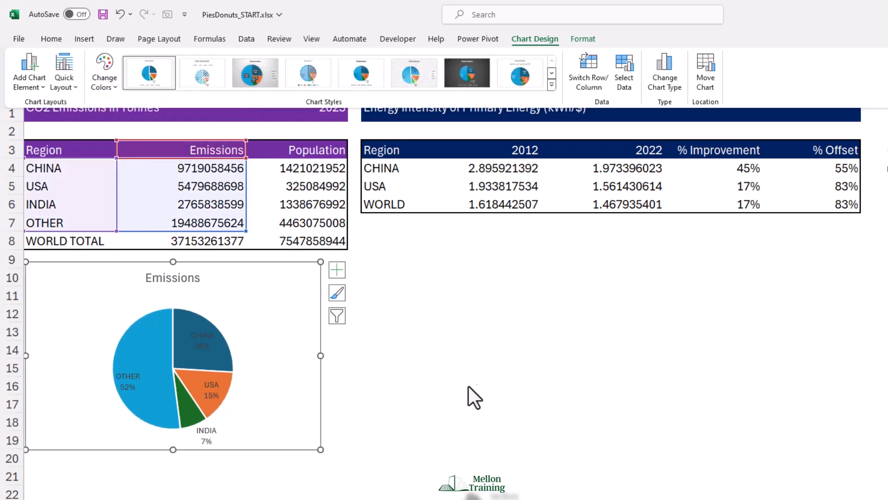
mouse_move(485, 385)
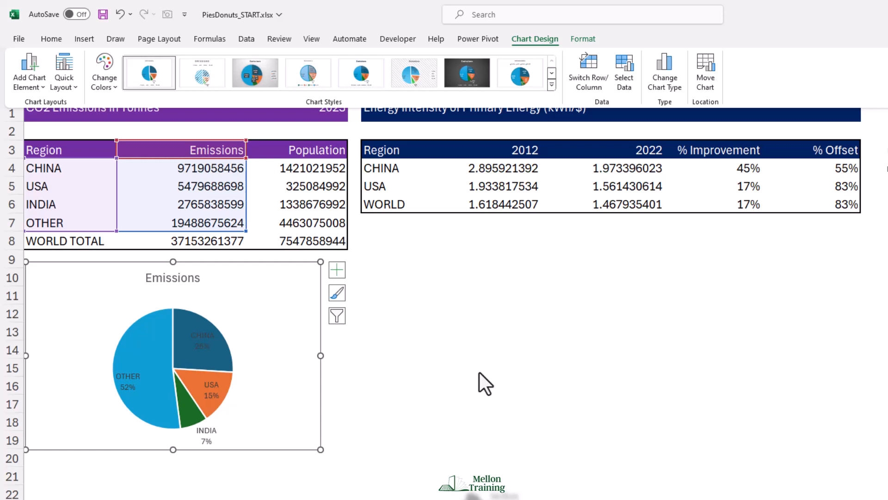
click(201, 340)
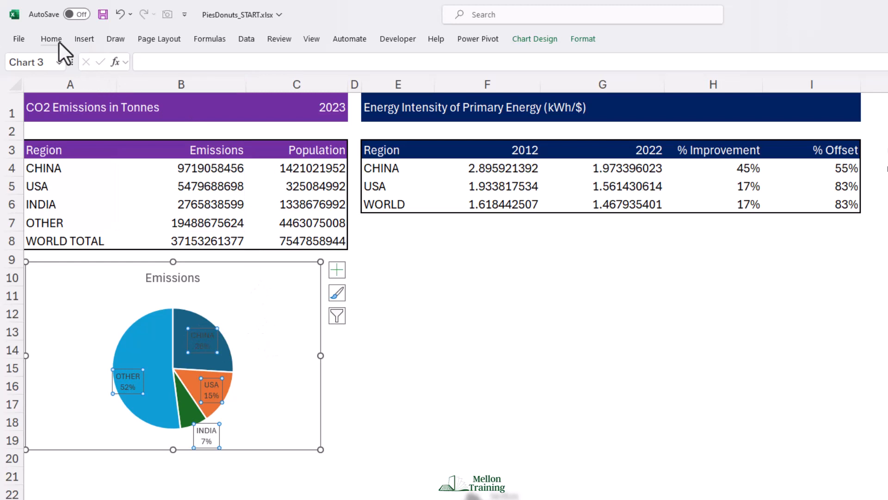
click(51, 38)
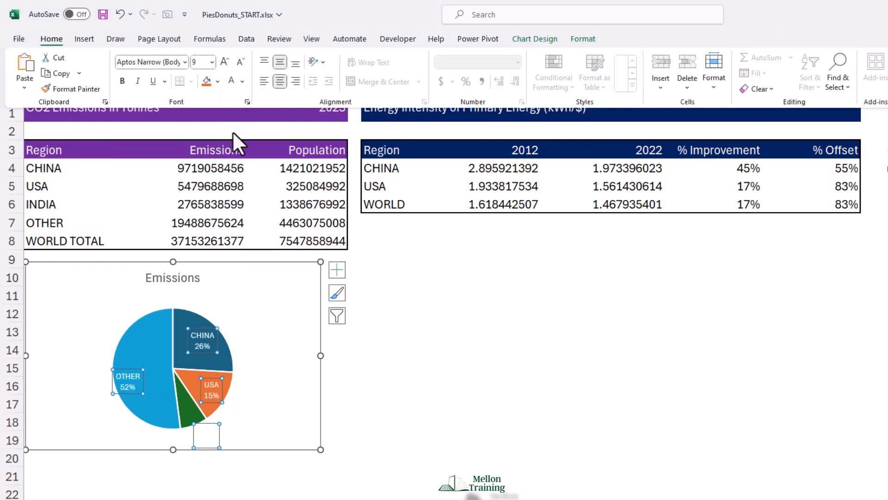
click(238, 63)
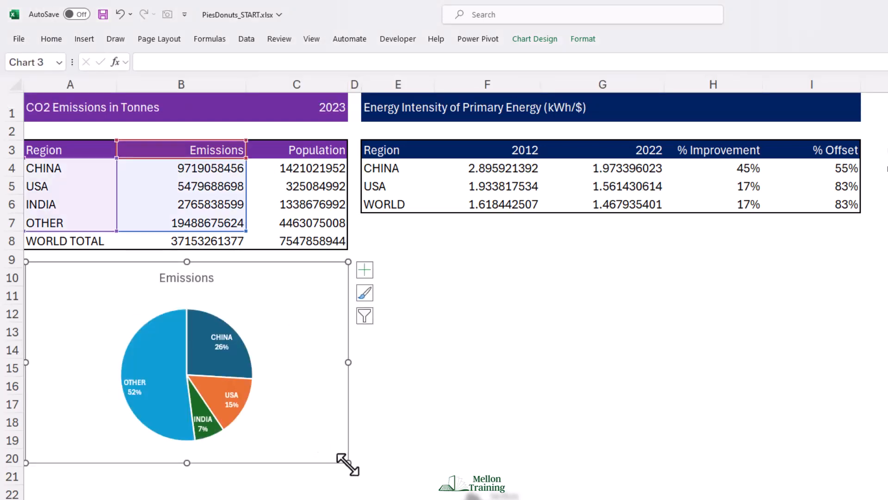
Turn off the Emissions chart title through Chart Elements.
click(364, 270)
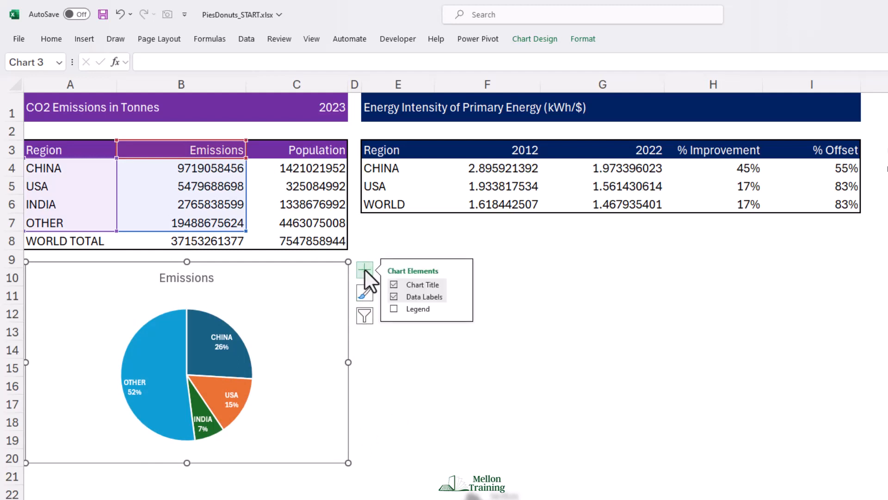
click(394, 284)
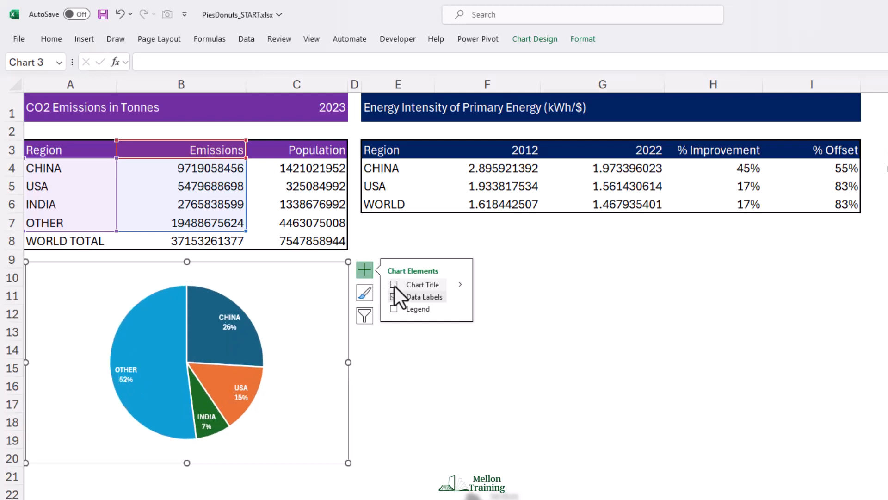
click(393, 296)
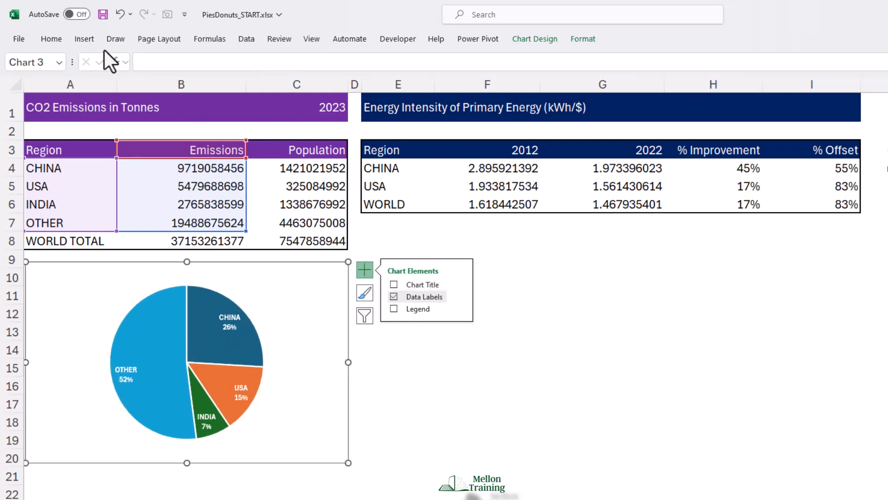
click(84, 38)
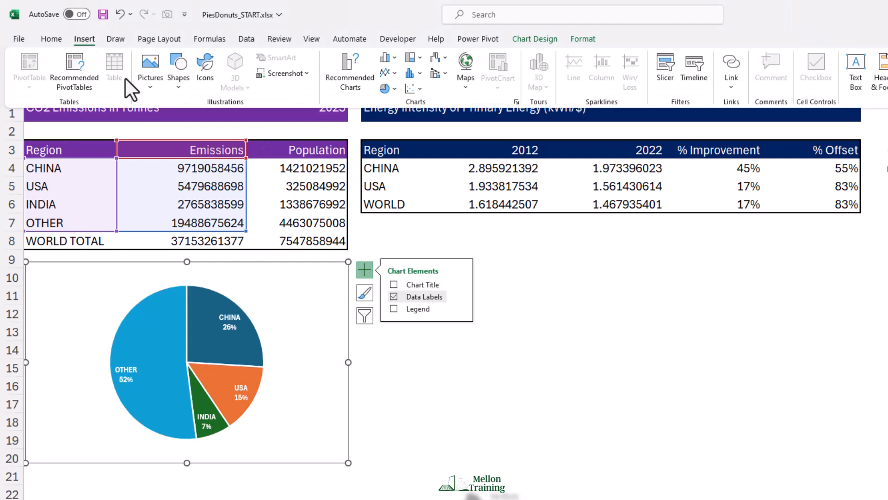
Insert CO2.png from this device, shrink it and centre it on the pie.
click(150, 68)
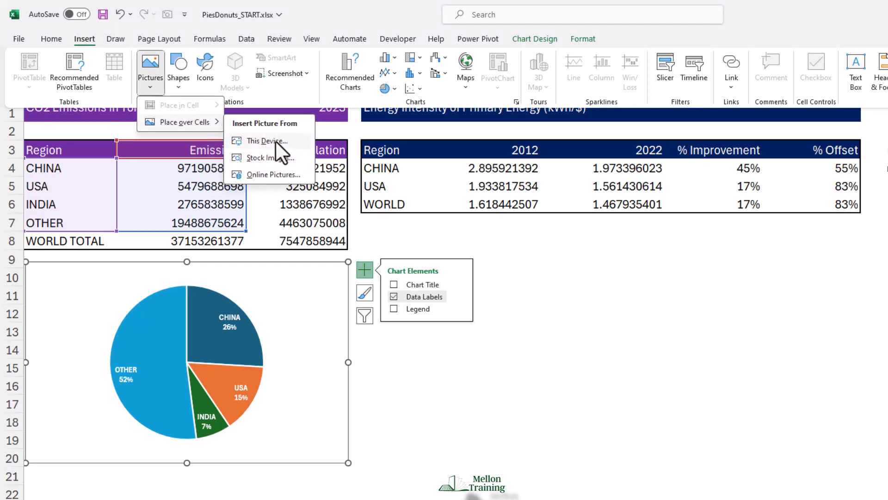
click(265, 141)
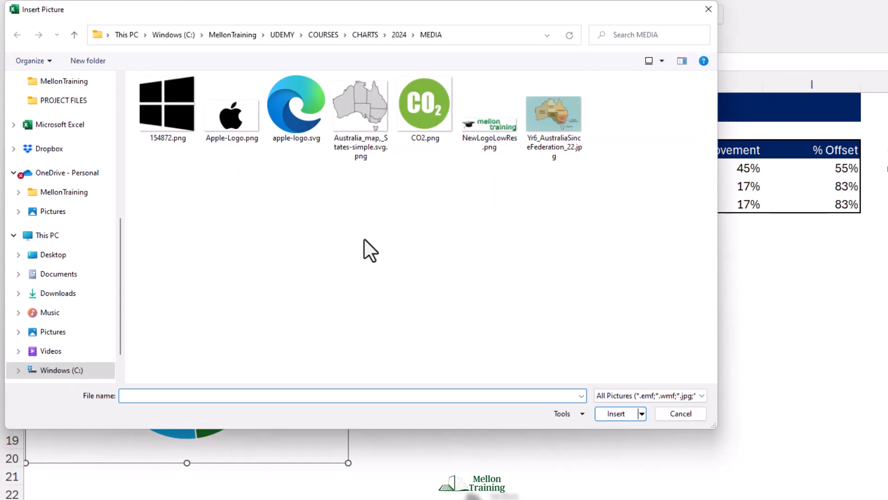
click(424, 103)
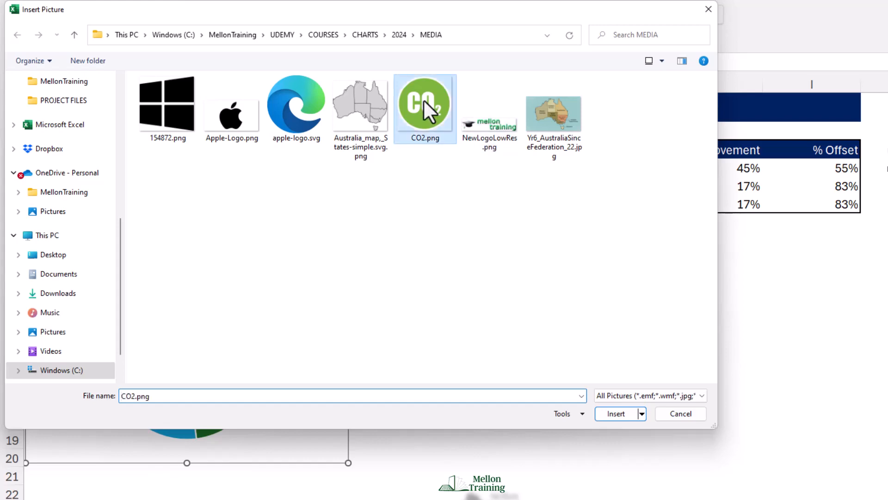
click(615, 413)
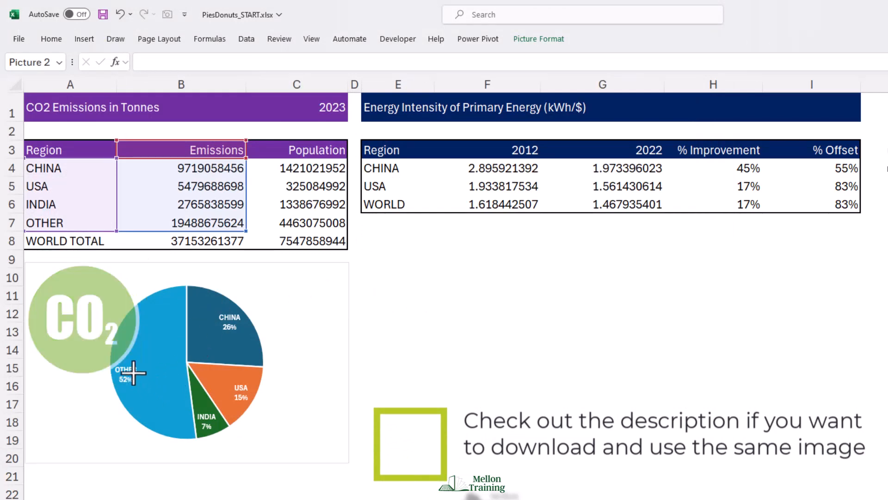
click(136, 373)
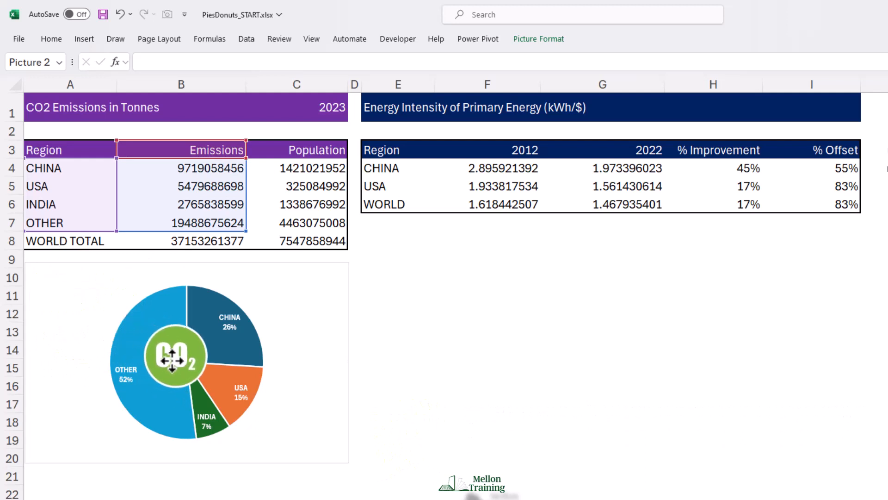
click(182, 362)
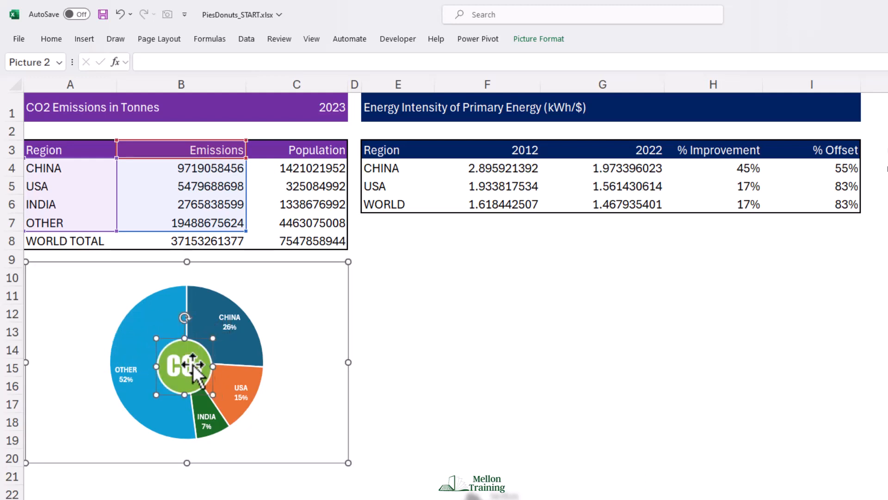
click(486, 313)
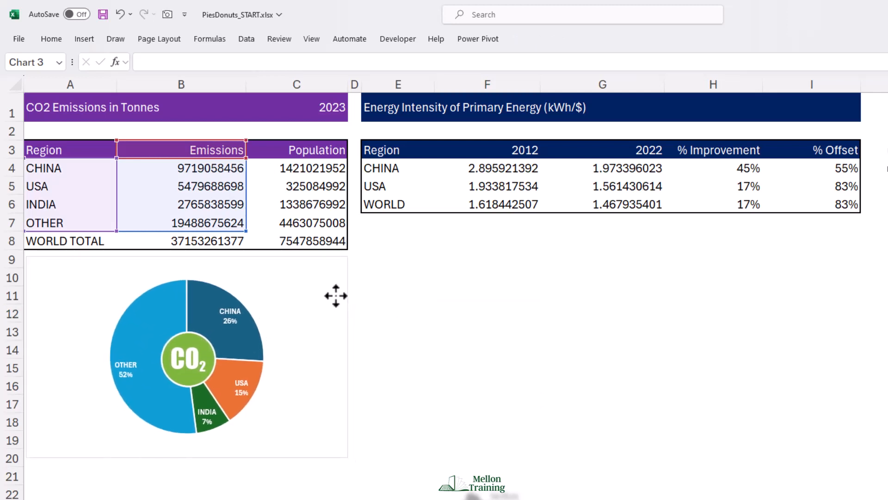
Select the finished CO2 pie chart and copy it with Ctrl+C.
click(486, 312)
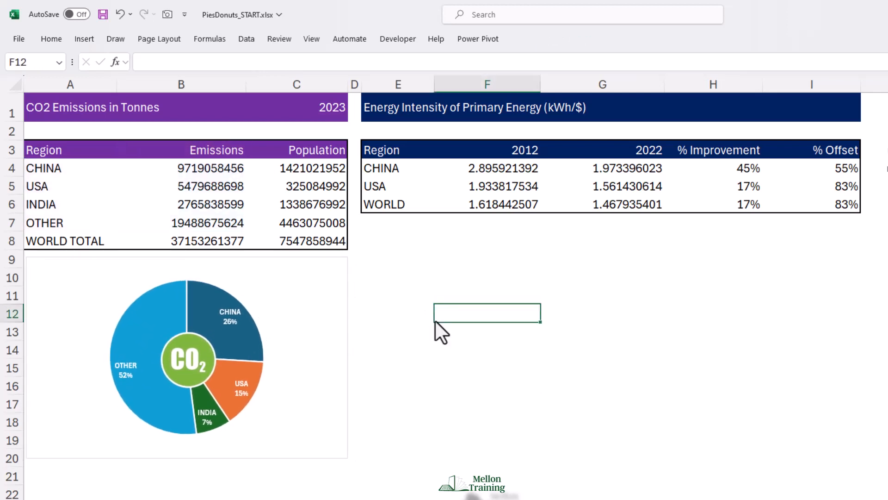
mouse_move(213, 351)
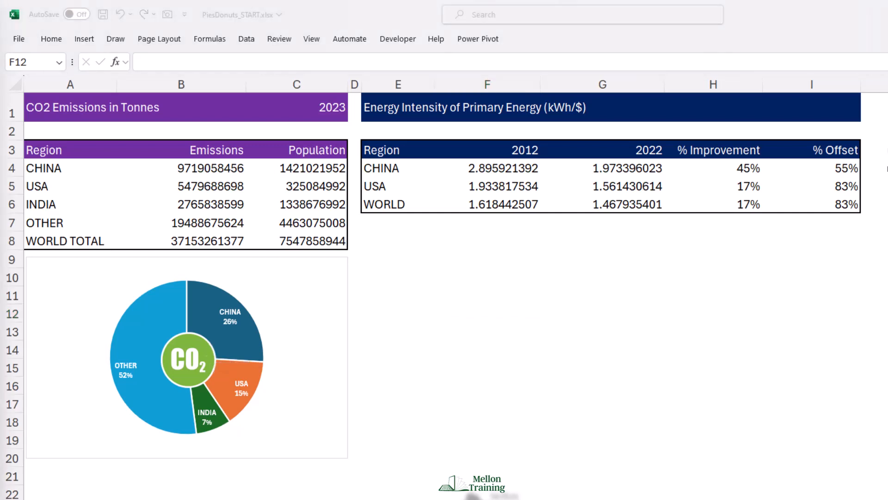
mouse_move(297, 309)
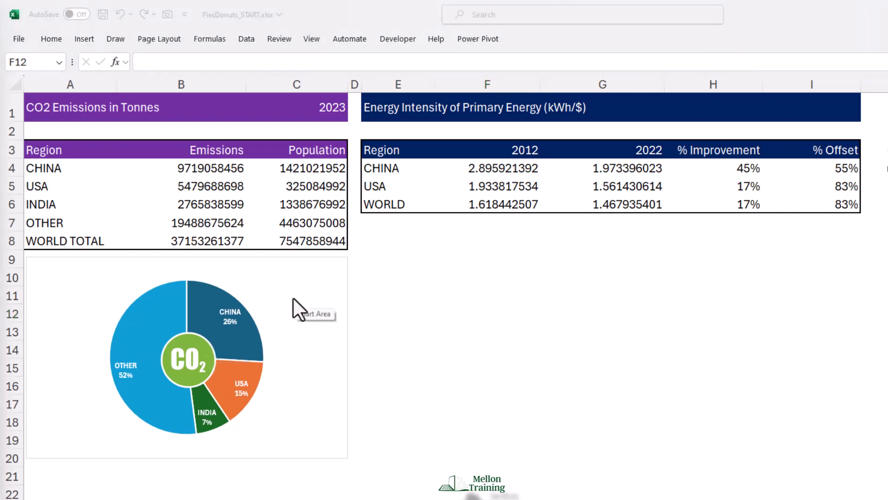
mouse_move(297, 297)
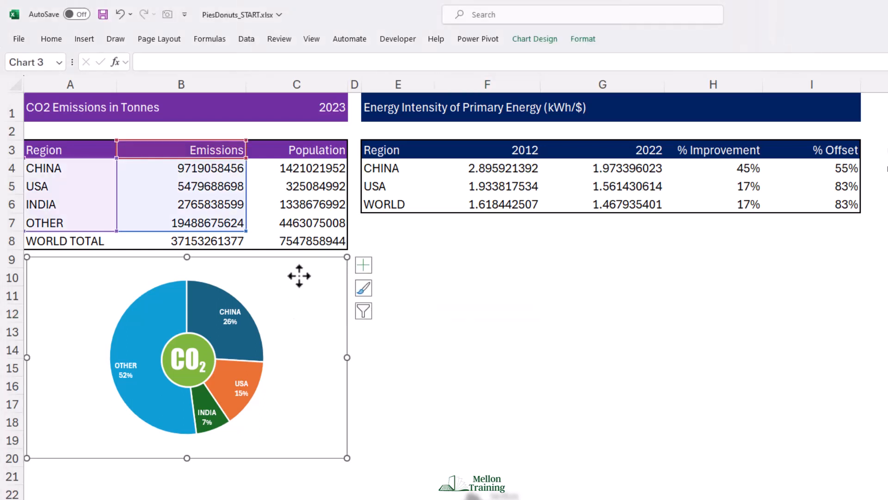
mouse_move(301, 282)
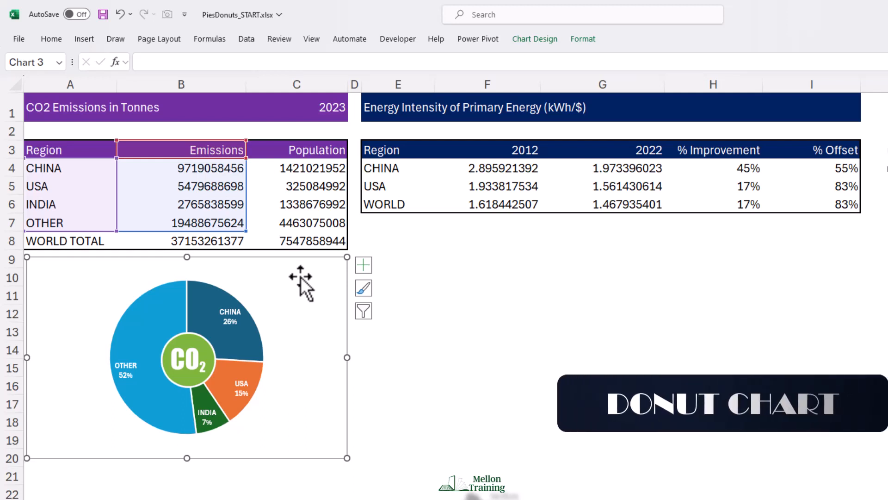
mouse_move(387, 270)
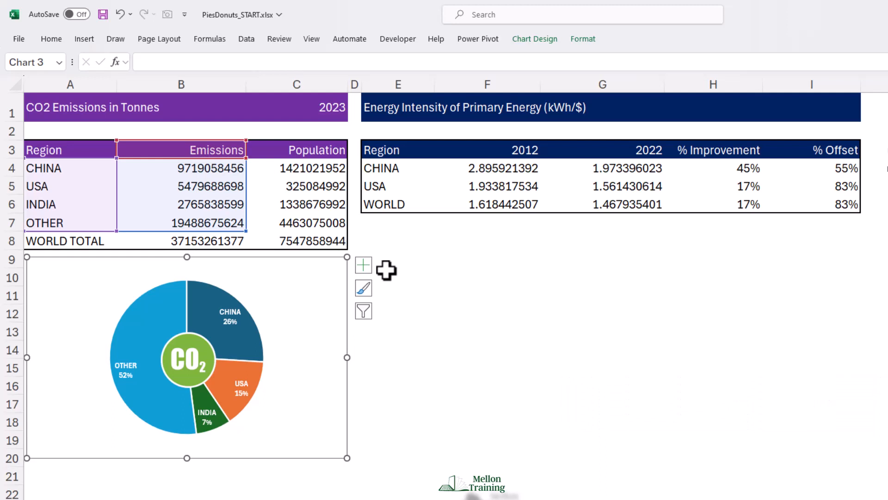
key(ctrl+c)
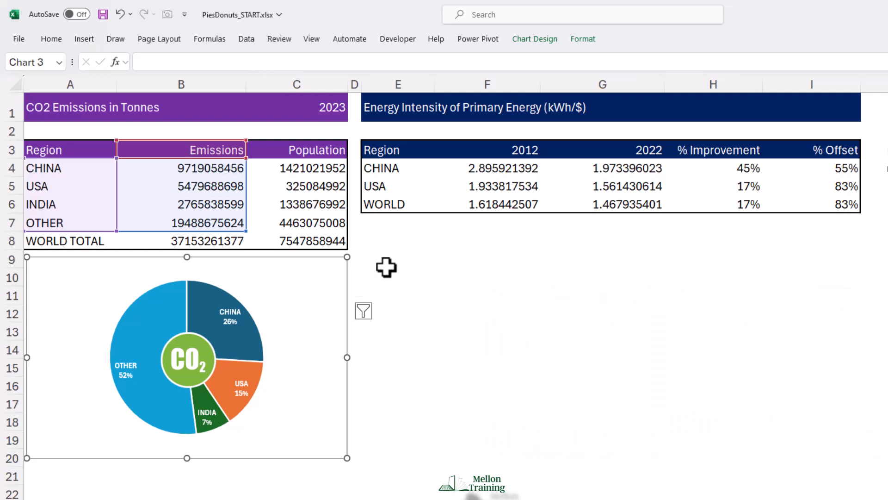
Paste a duplicate pie chart at cell E9 and remove its CO2 logo.
click(397, 259)
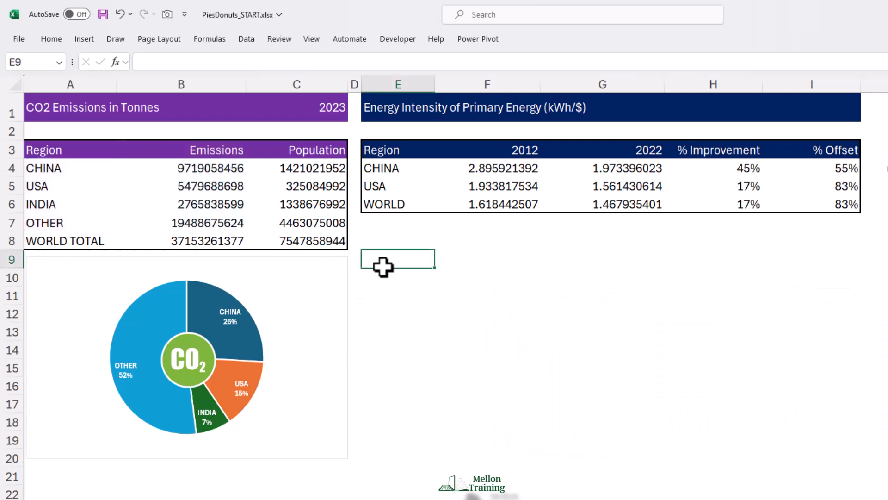
key(ctrl+v)
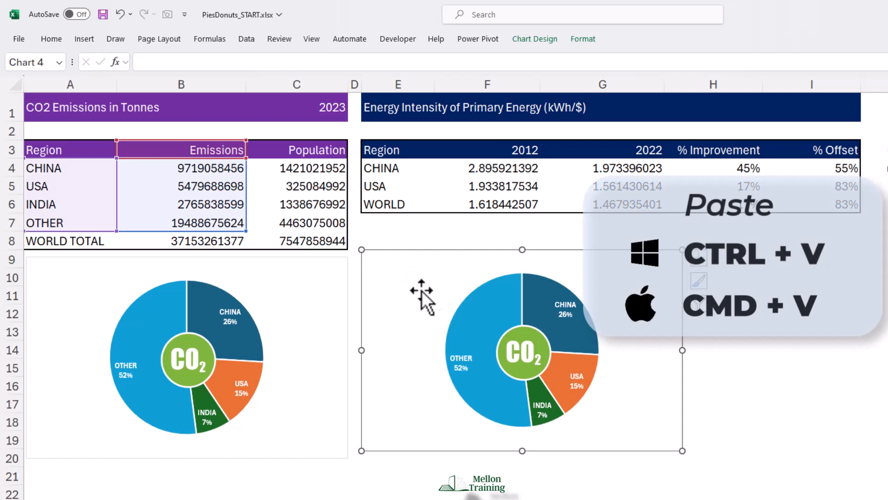
key(ctrl+v)
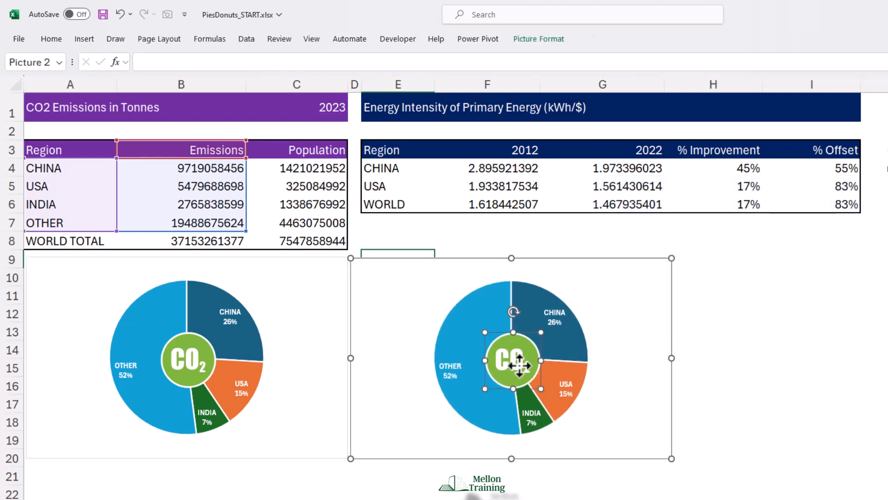
click(509, 357)
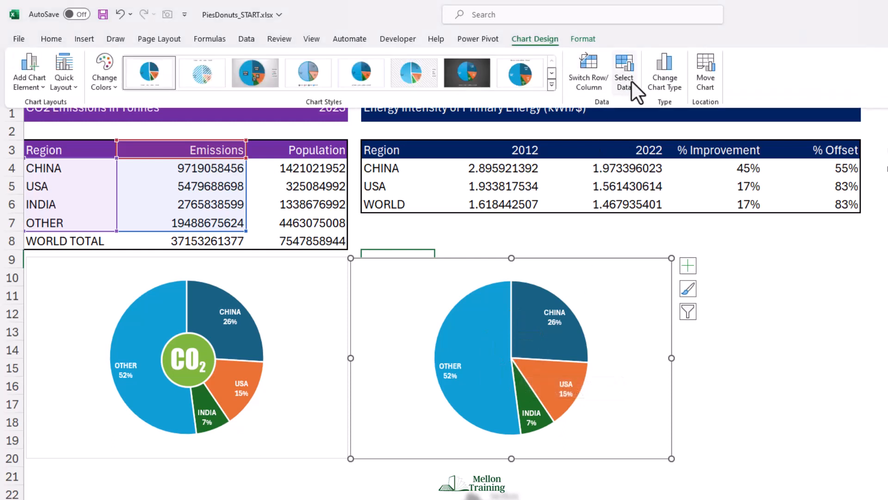
Change the copied chart's type to Doughnut from the All Charts list.
click(663, 72)
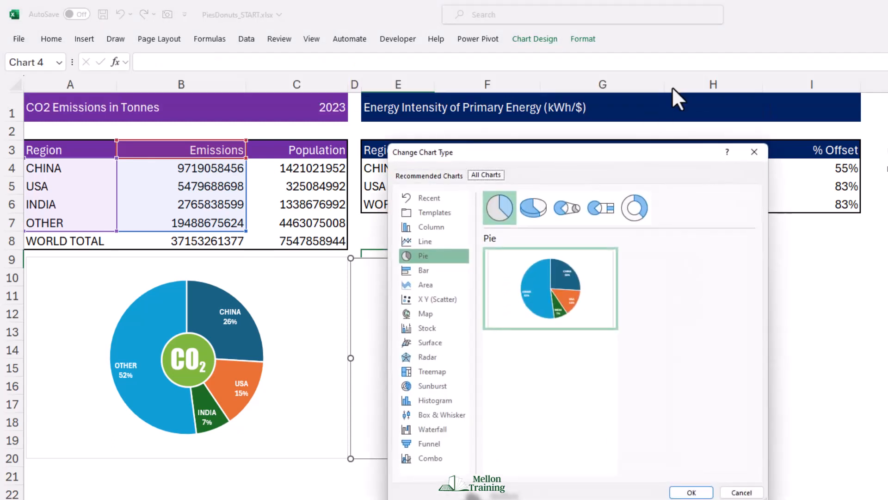
mouse_move(621, 195)
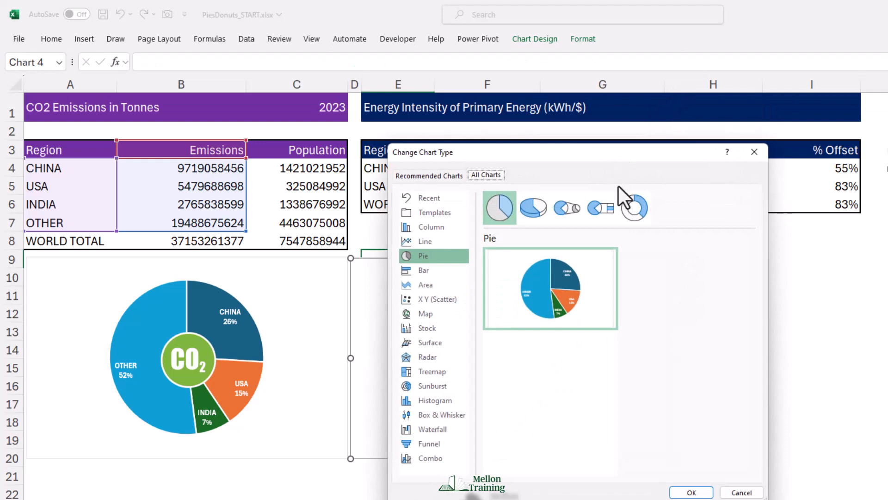
click(634, 207)
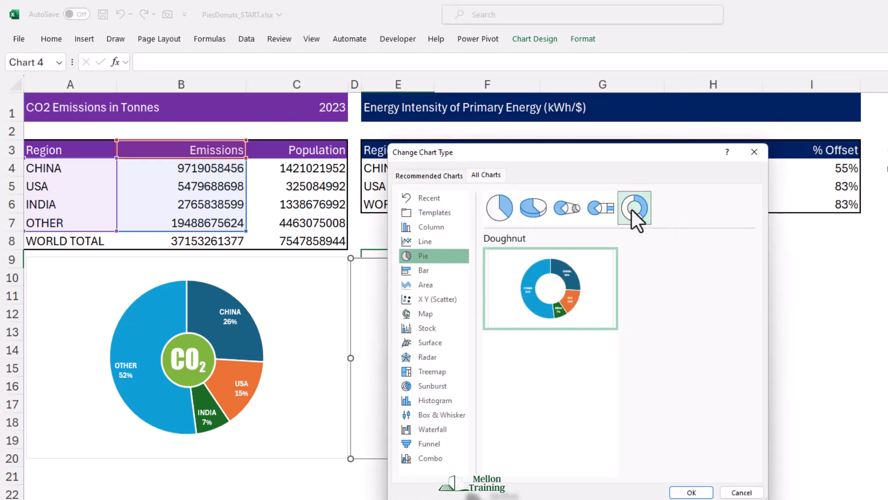
click(691, 492)
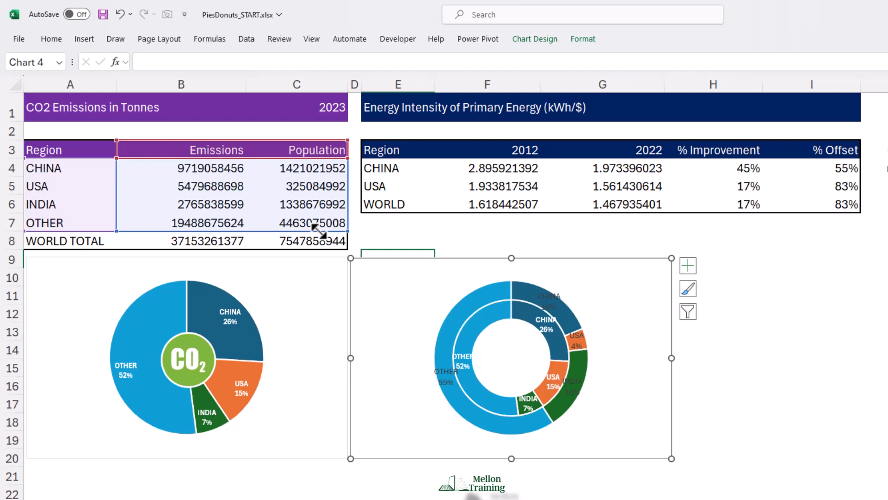
Delete the data labels on the doughnut's outer population ring.
click(445, 371)
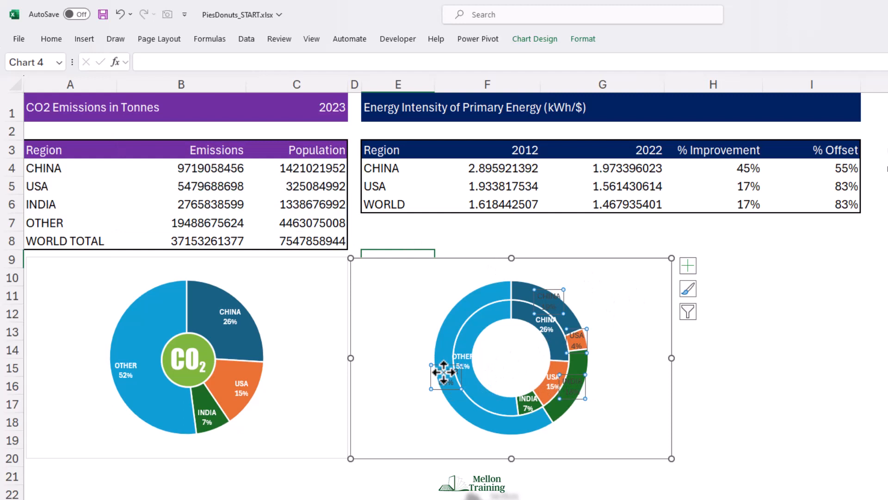
click(687, 265)
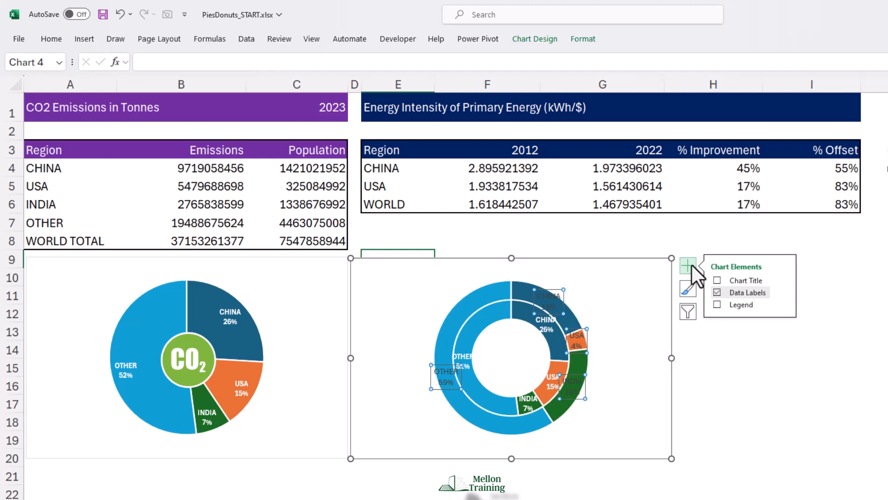
click(717, 293)
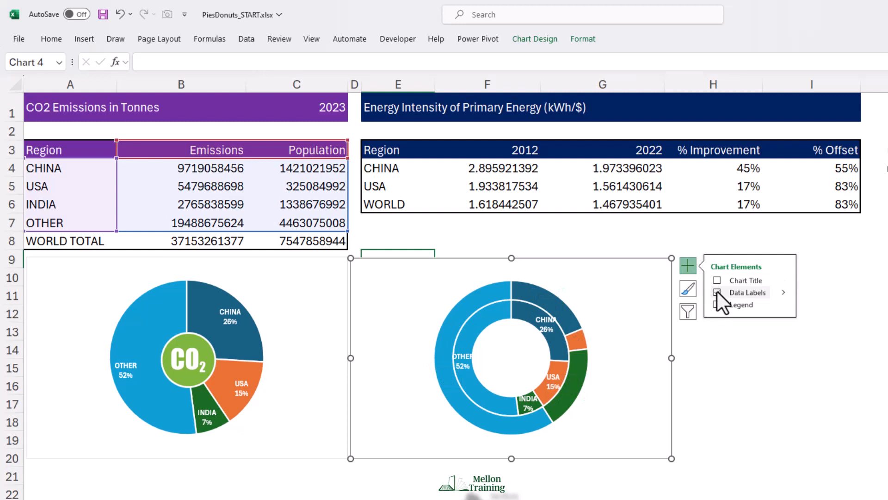
click(716, 292)
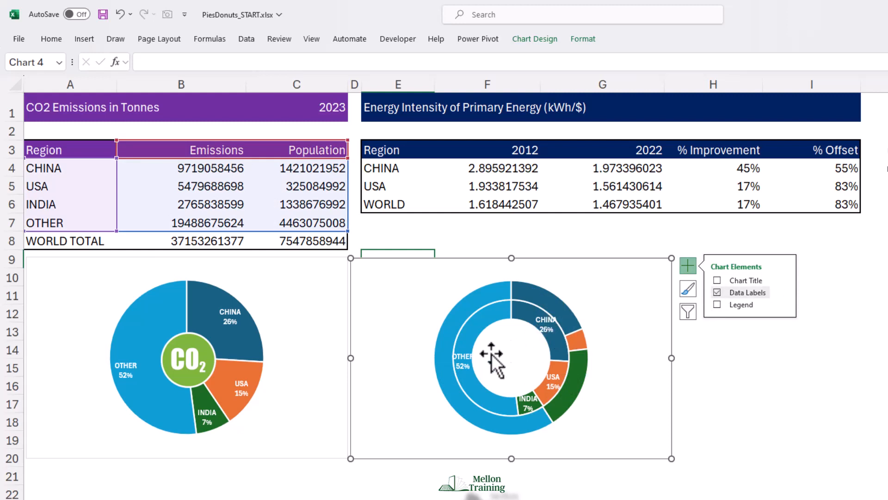
Make the inner ring labels show region names only, without percentages or leader lines.
right_click(490, 354)
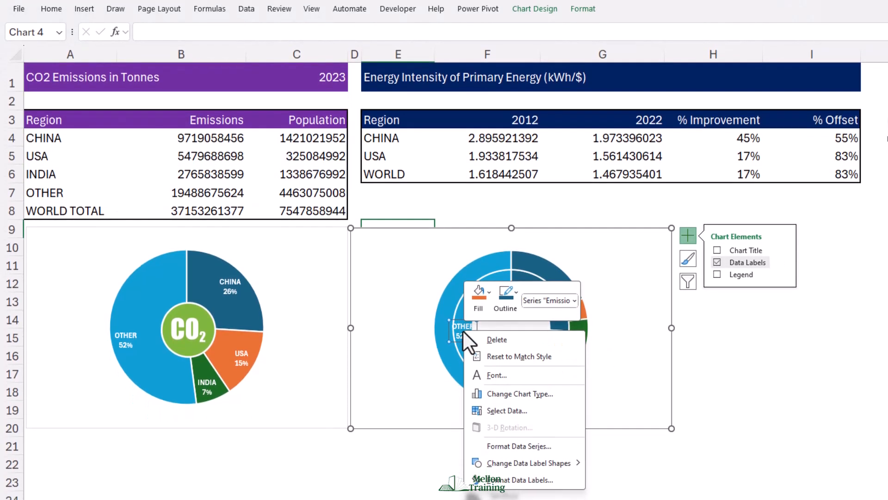
click(519, 480)
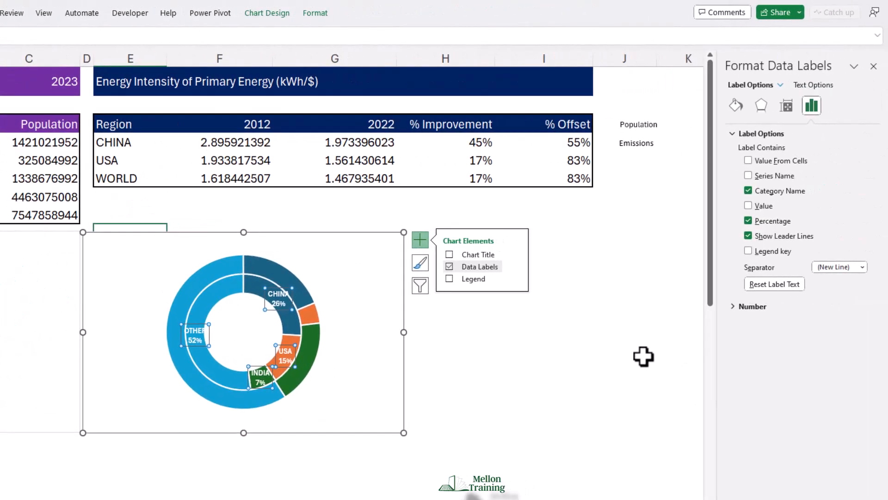
mouse_move(765, 237)
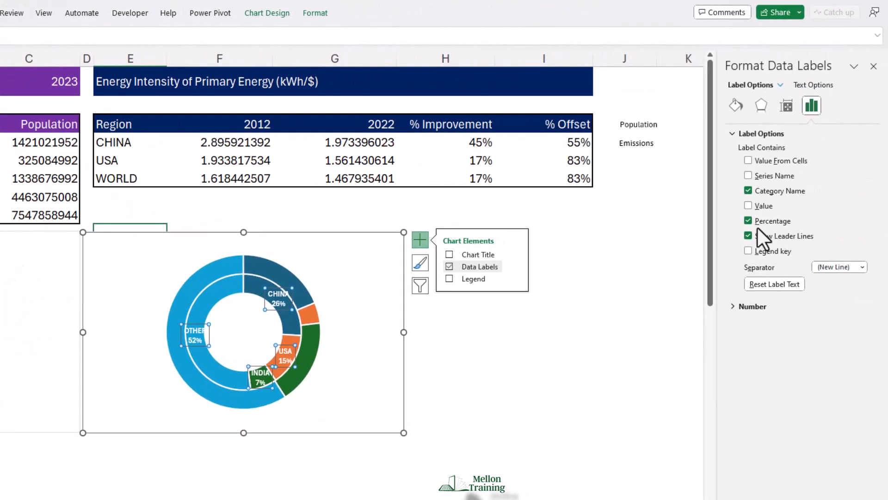
click(748, 220)
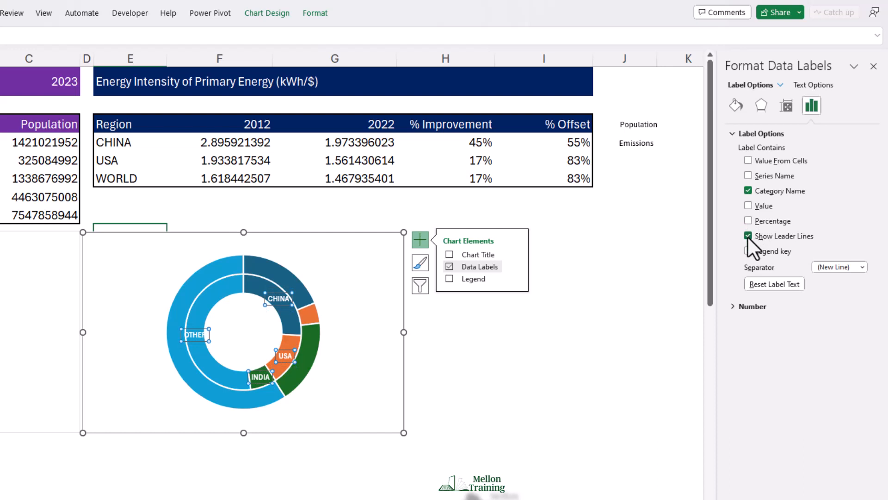
click(747, 236)
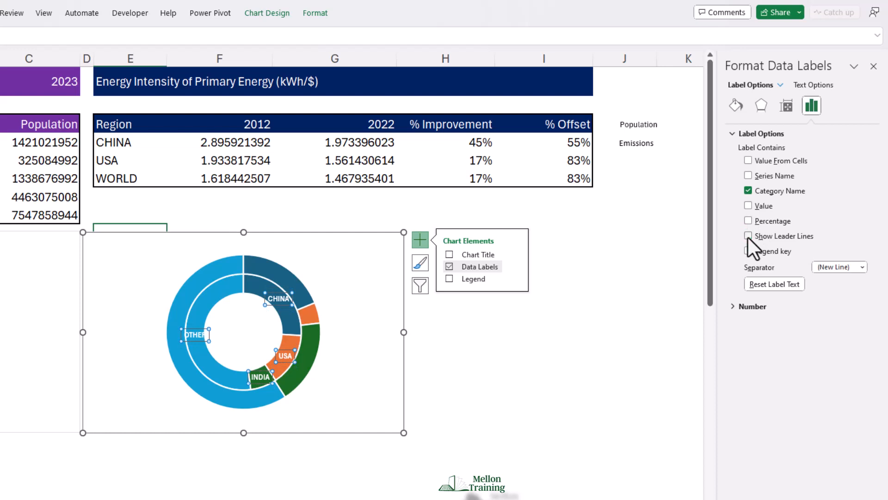
mouse_move(602, 358)
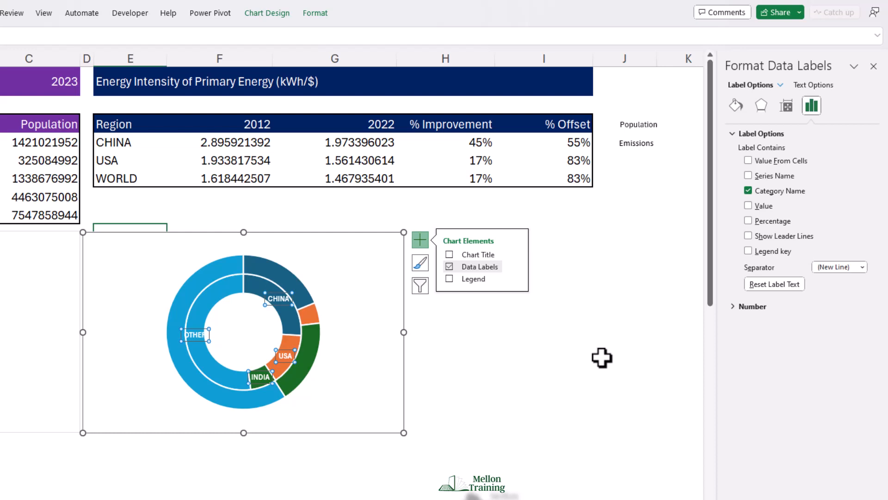
mouse_move(291, 322)
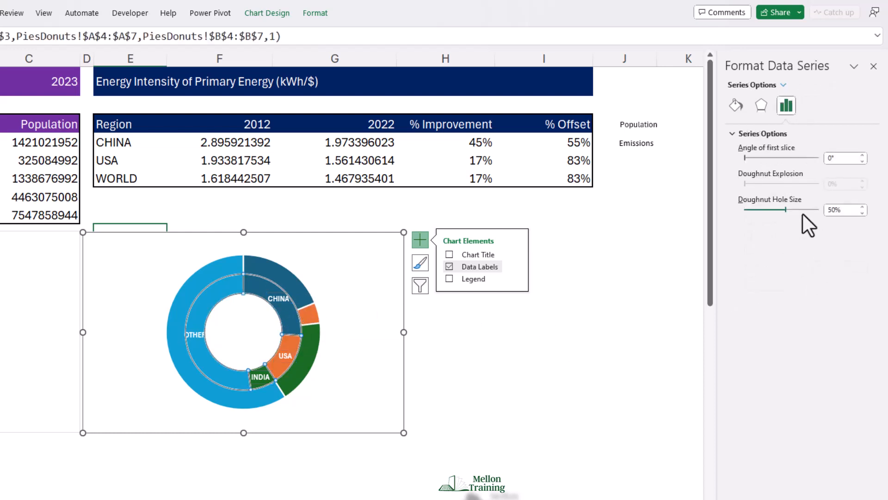
Reduce the doughnut hole size from 50% to about 30%.
click(862, 212)
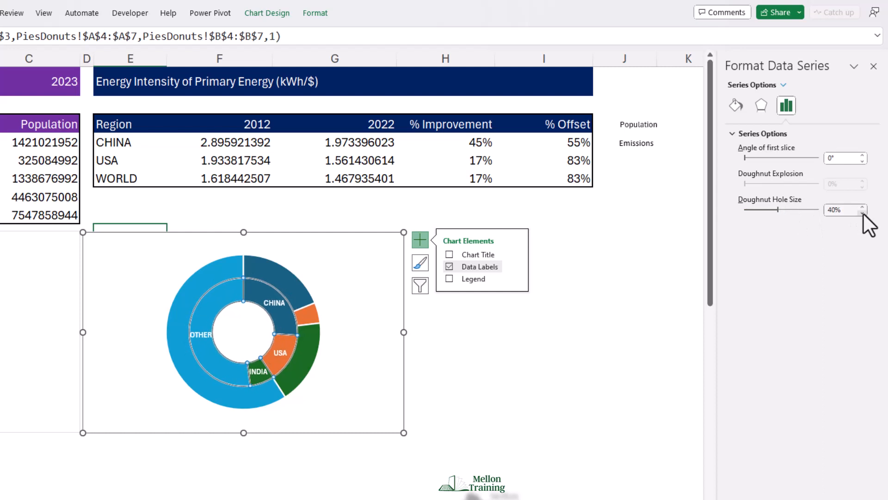
click(861, 212)
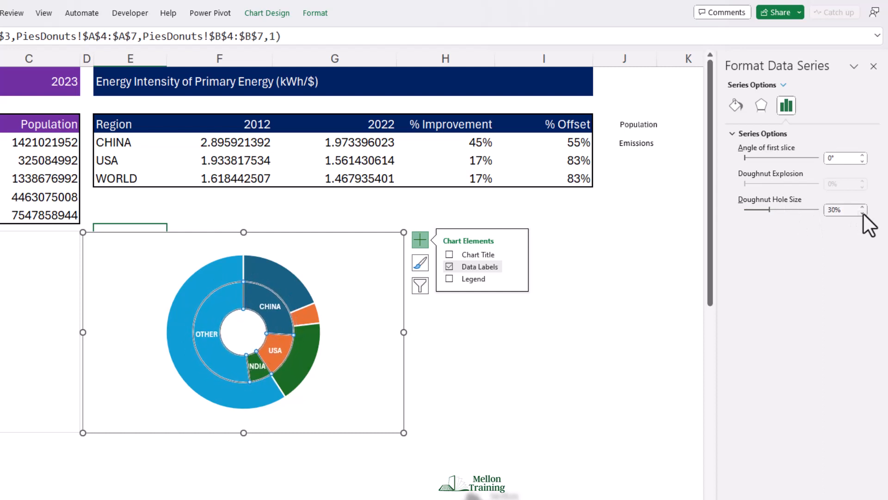
click(863, 213)
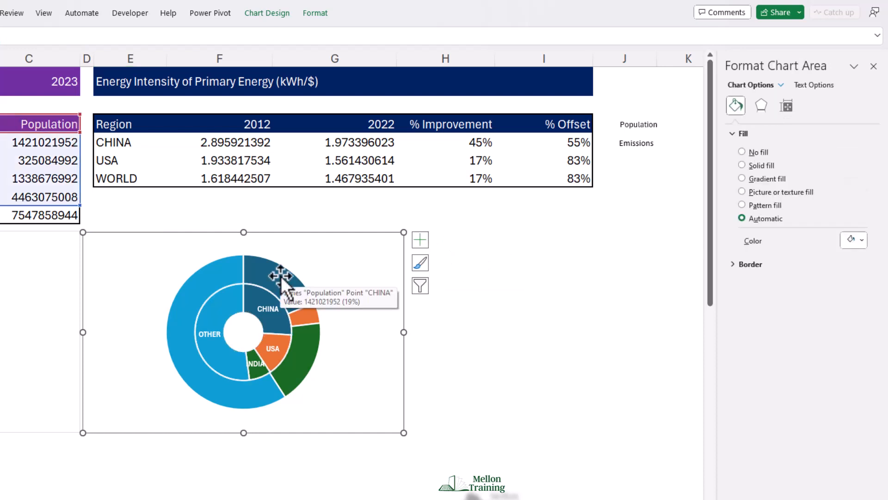
Give the outer China slice a lighter, partly transparent solid fill.
click(277, 278)
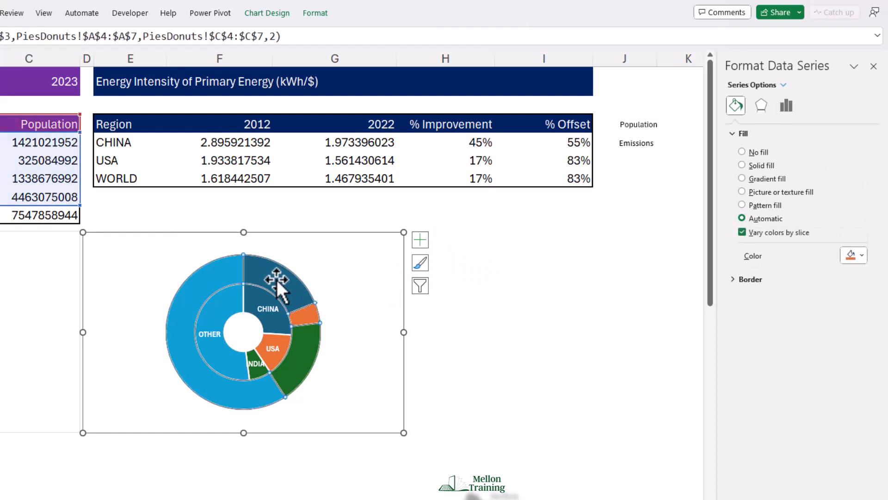
click(278, 277)
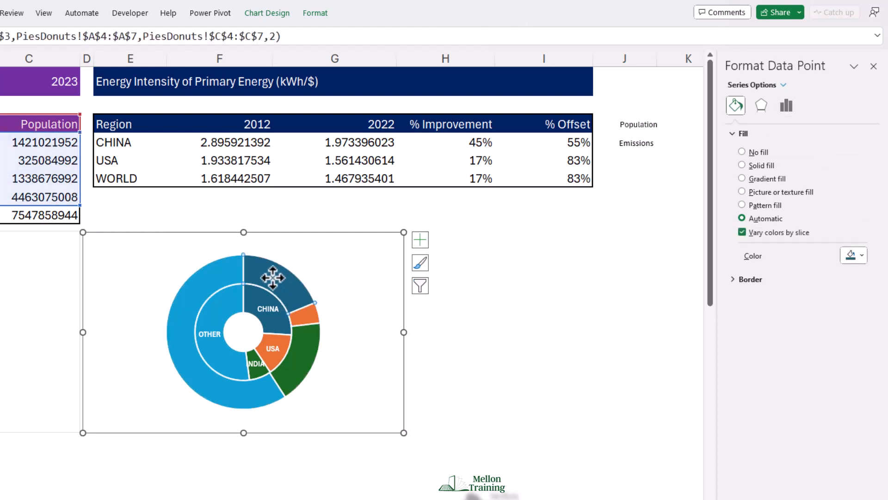
mouse_move(804, 128)
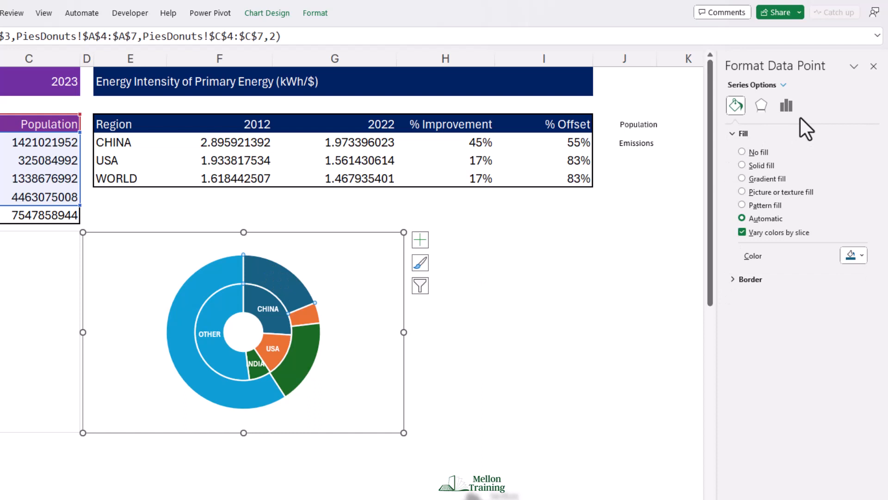
mouse_move(770, 235)
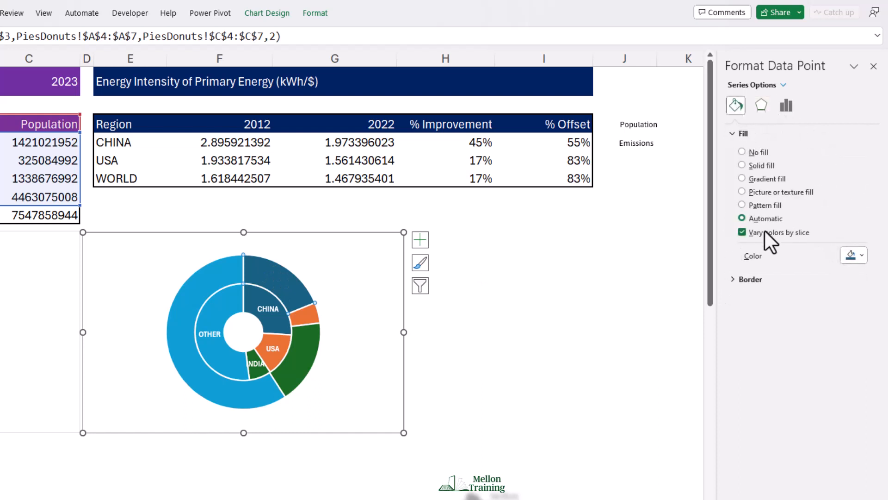
click(742, 164)
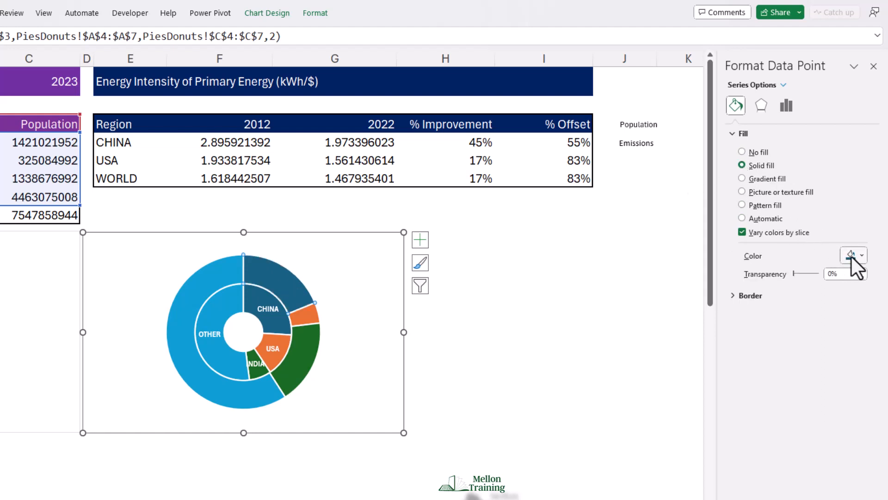
click(862, 255)
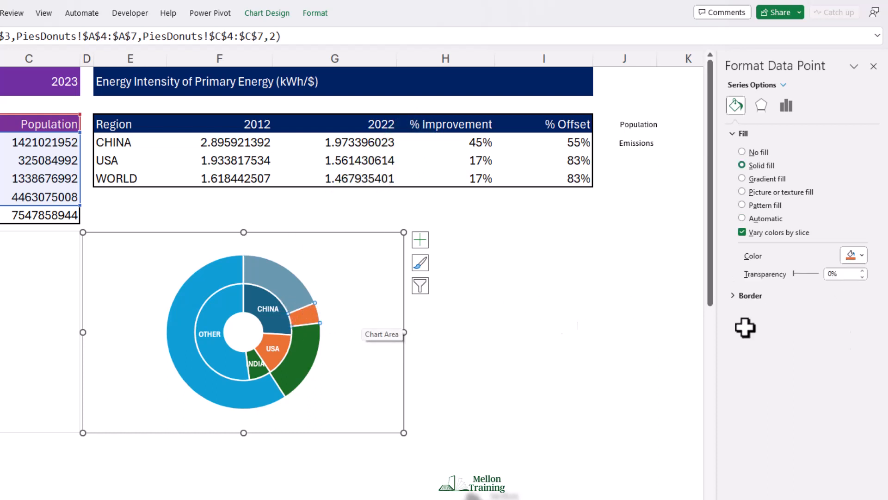
click(861, 270)
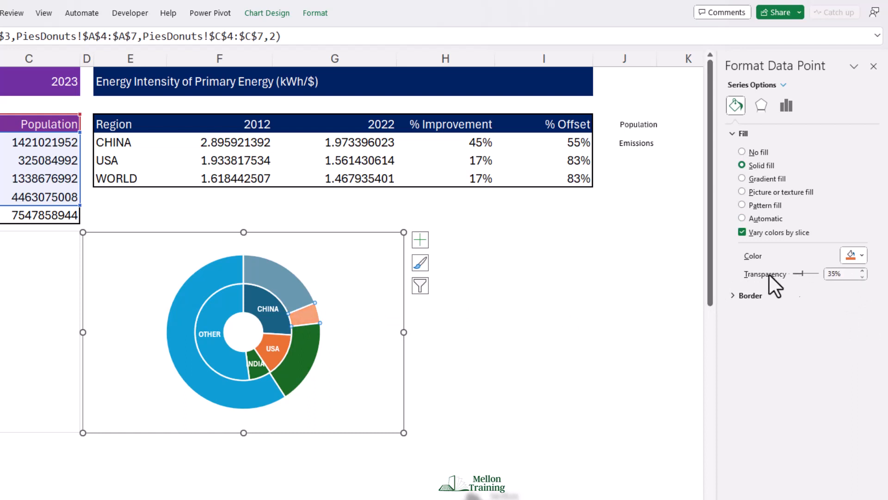
Give the outer green and OTHER slices semi-transparent solid fills, about 35% transparency.
click(741, 218)
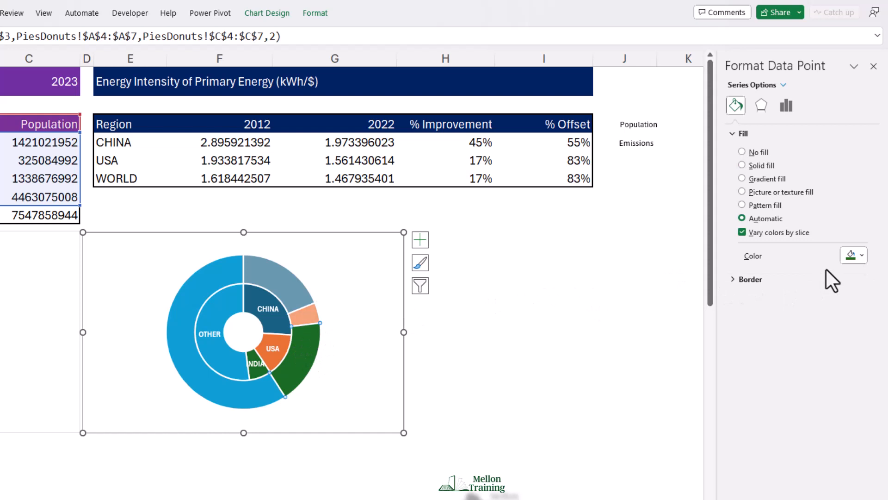
click(741, 165)
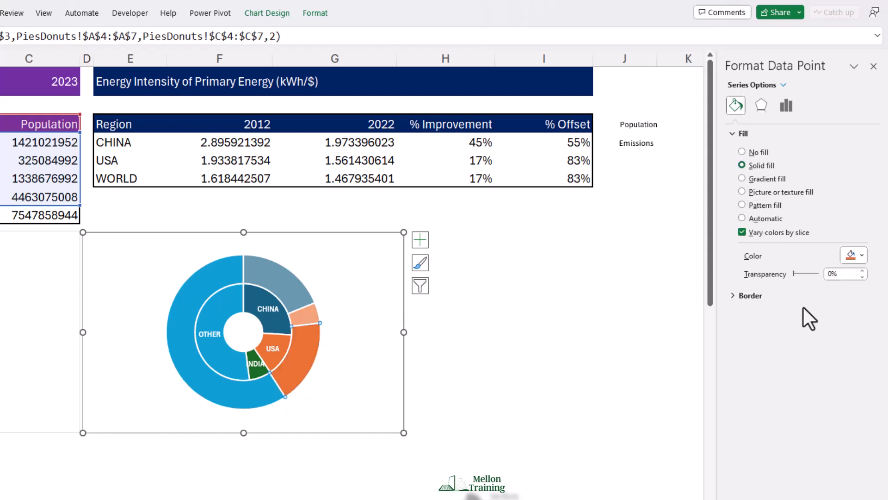
click(861, 254)
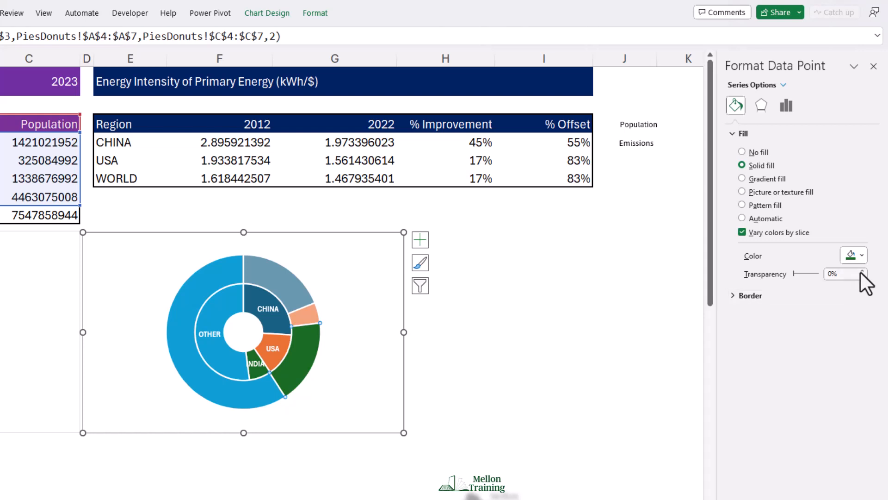
click(863, 270)
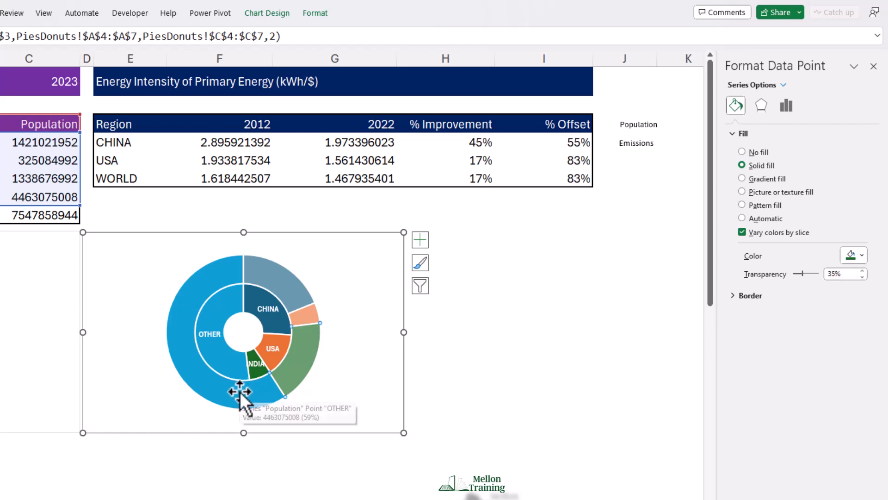
click(765, 218)
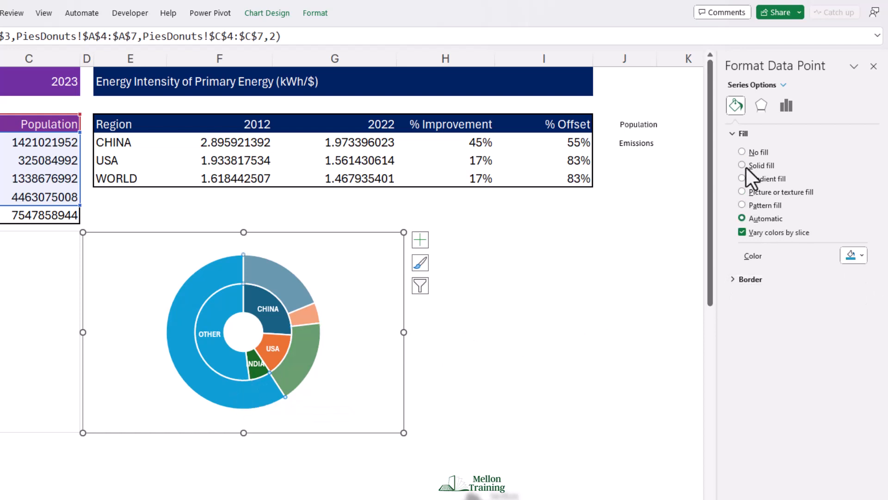
click(861, 255)
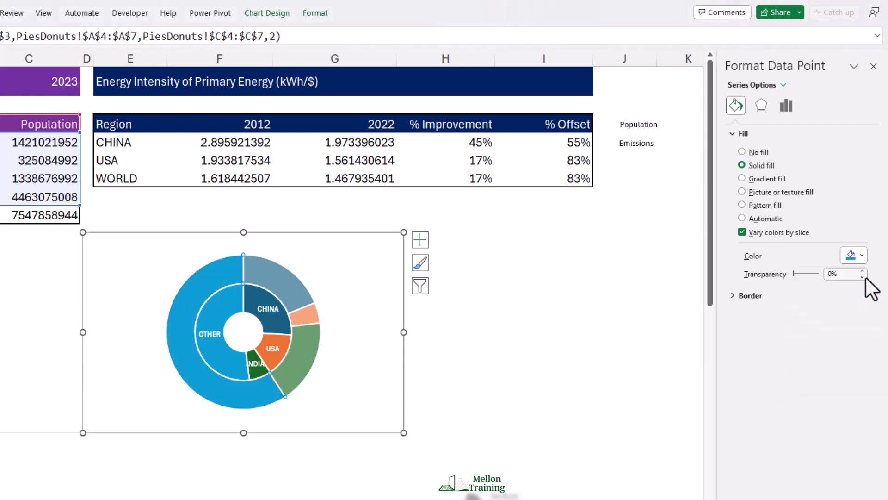
click(862, 271)
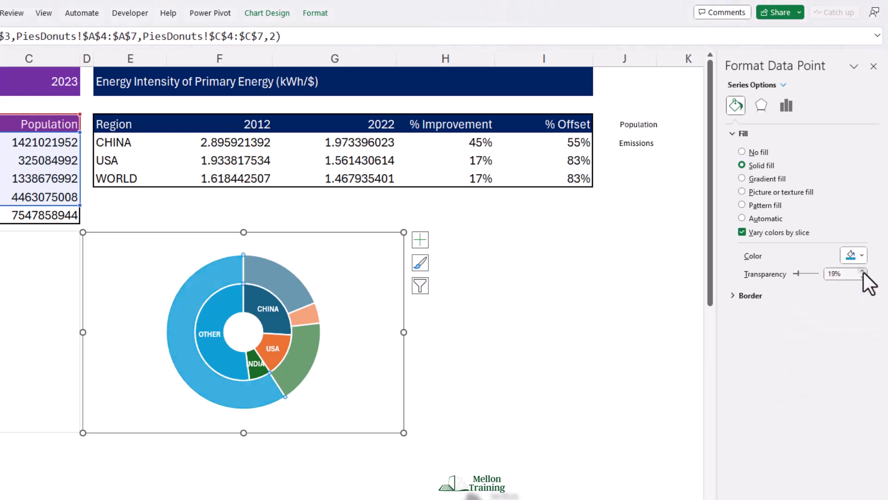
click(863, 270)
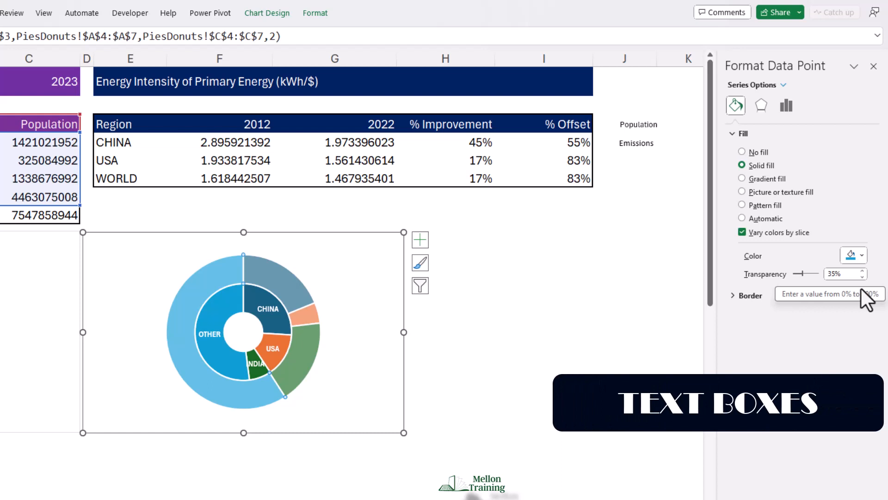
Move the Population and Emissions labels into the chart, onto the outer and inner rings.
click(639, 133)
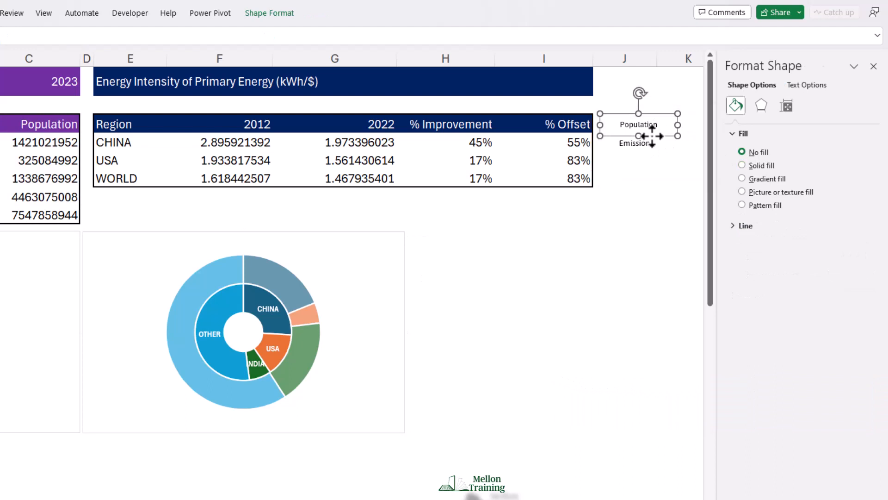
mouse_move(246, 282)
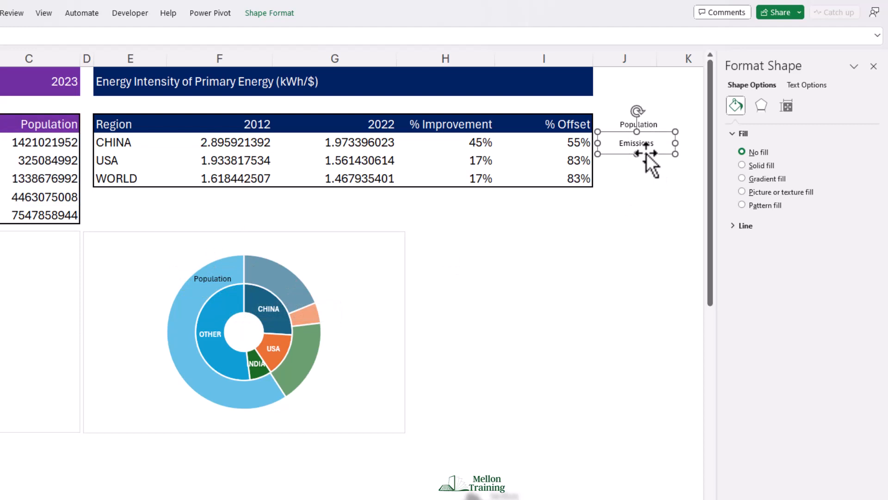
mouse_move(189, 267)
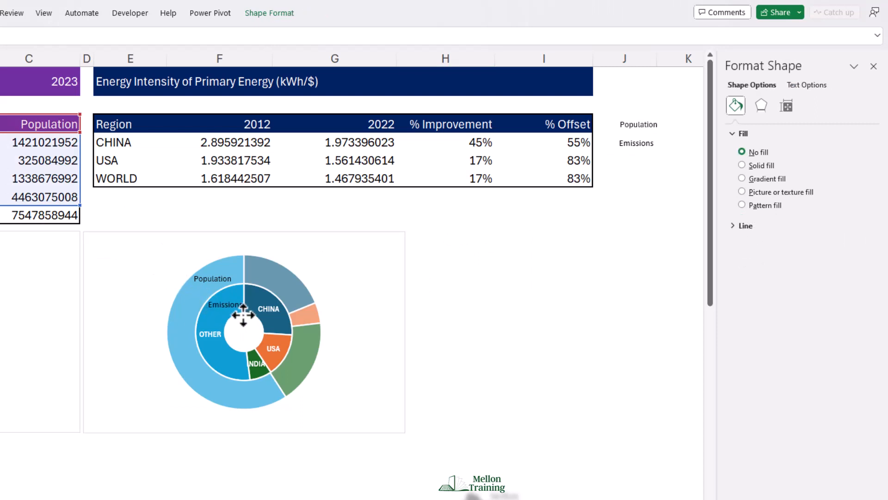
click(227, 331)
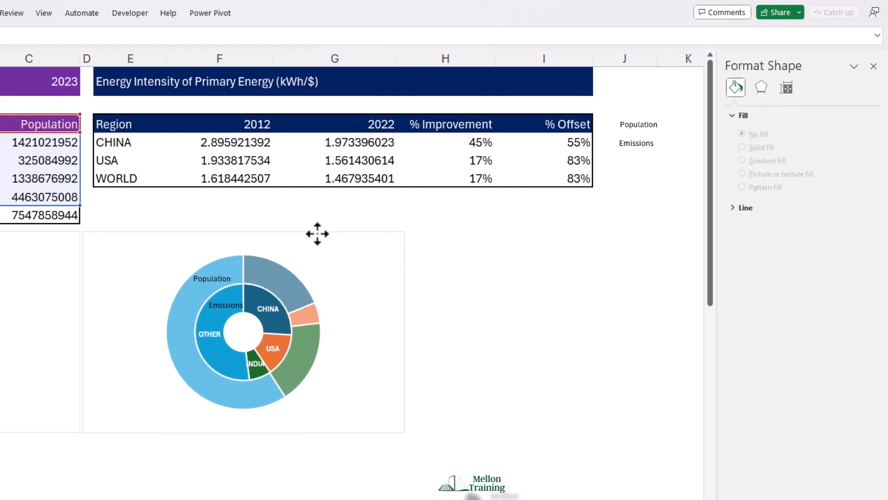
click(243, 332)
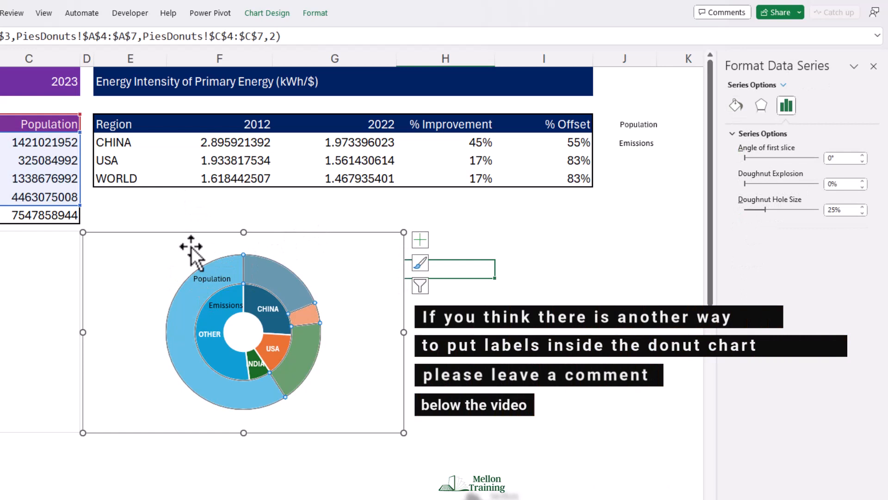
click(212, 278)
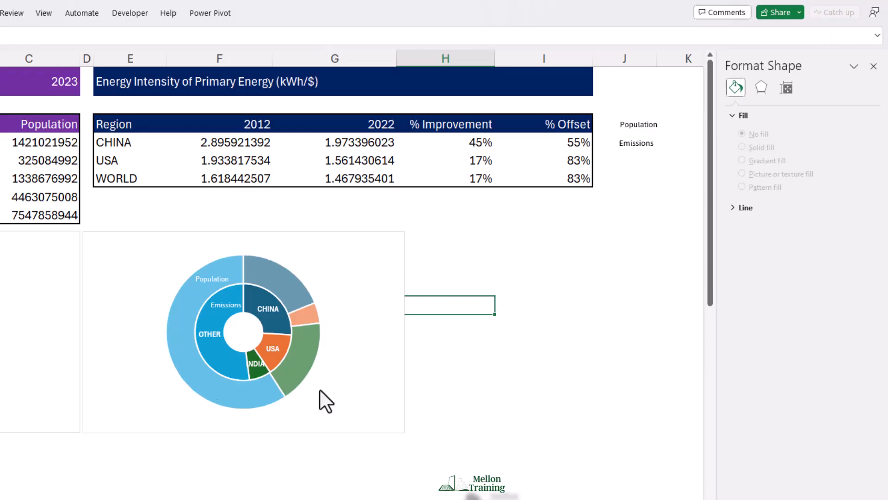
Enter =1-H4 in I4 so China's offset shows 55%.
click(448, 142)
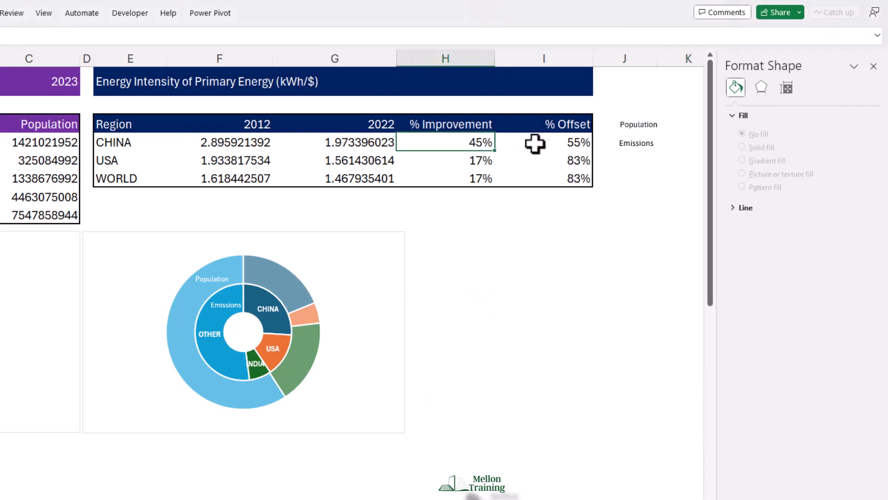
click(544, 142)
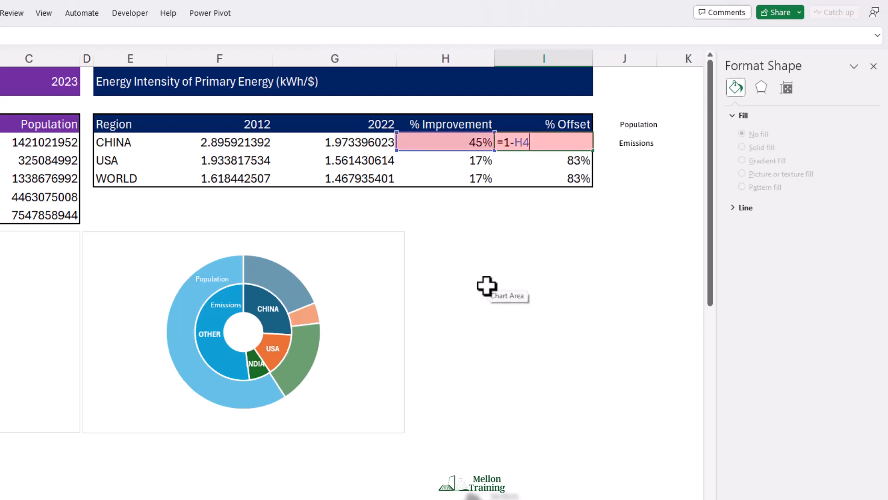
key(Return)
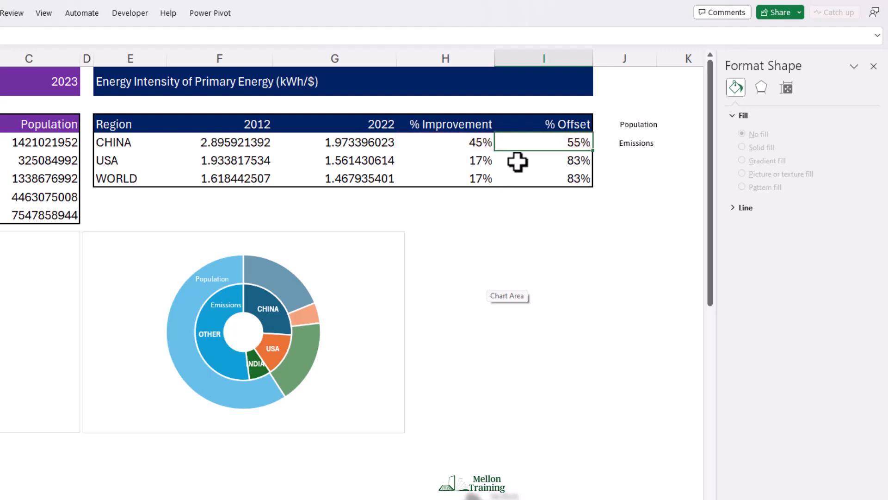
text(=1-H)
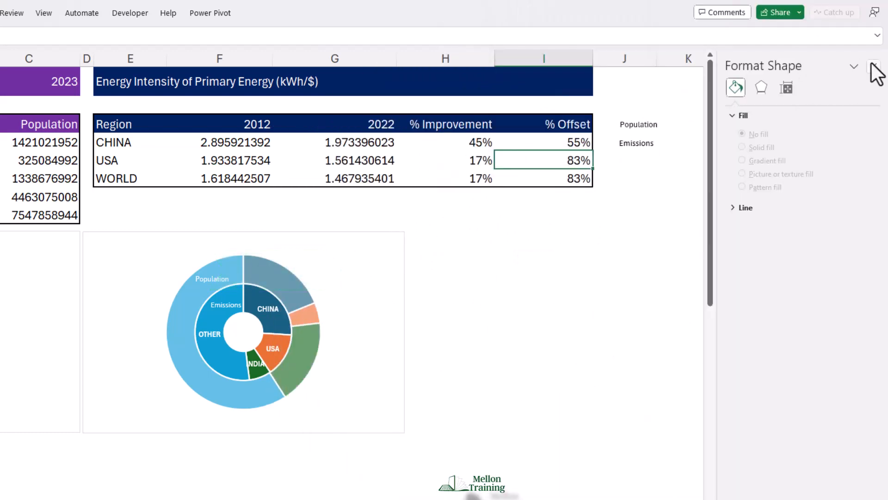
Insert a doughnut chart from the sixty 1s in L2:L61.
click(881, 65)
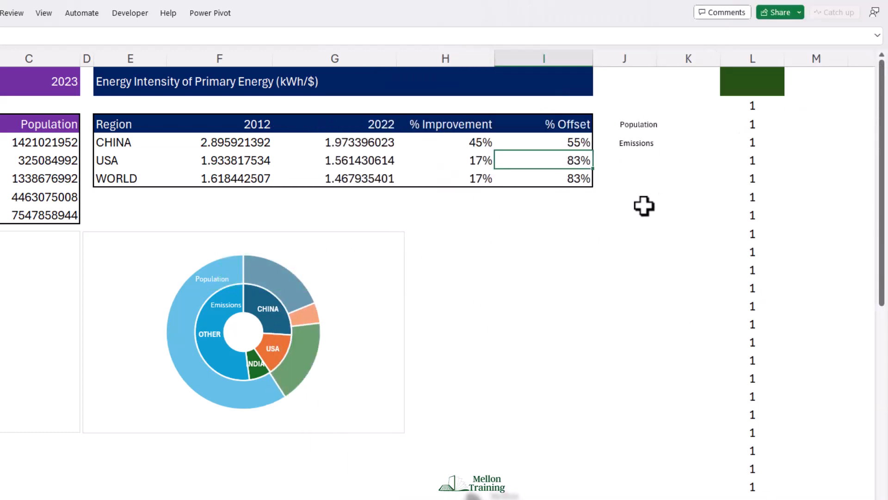
scroll(down, 3)
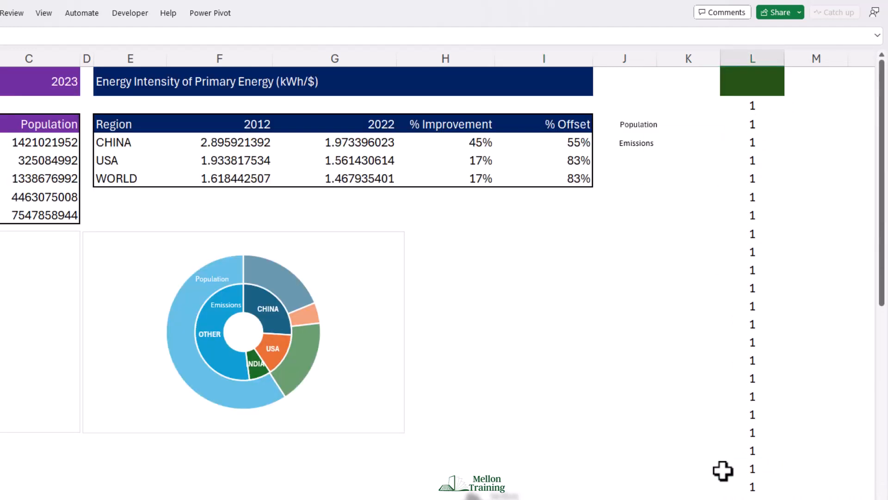
mouse_move(744, 116)
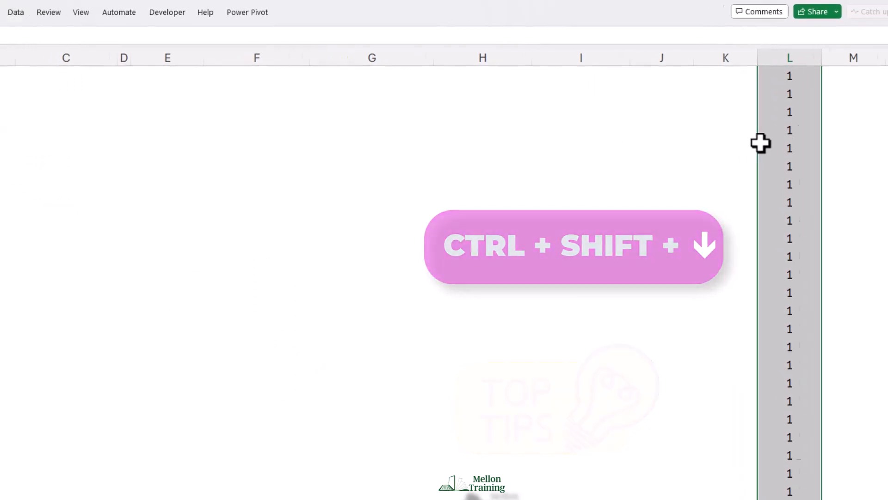
click(23, 10)
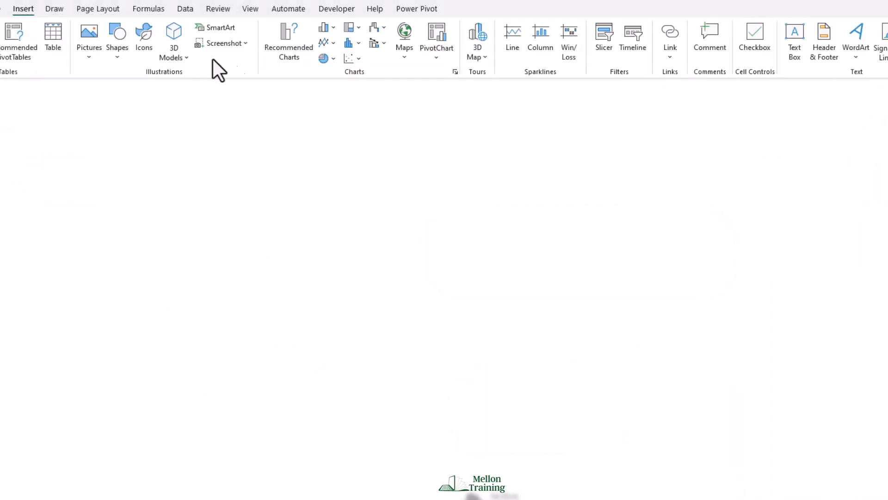
click(323, 58)
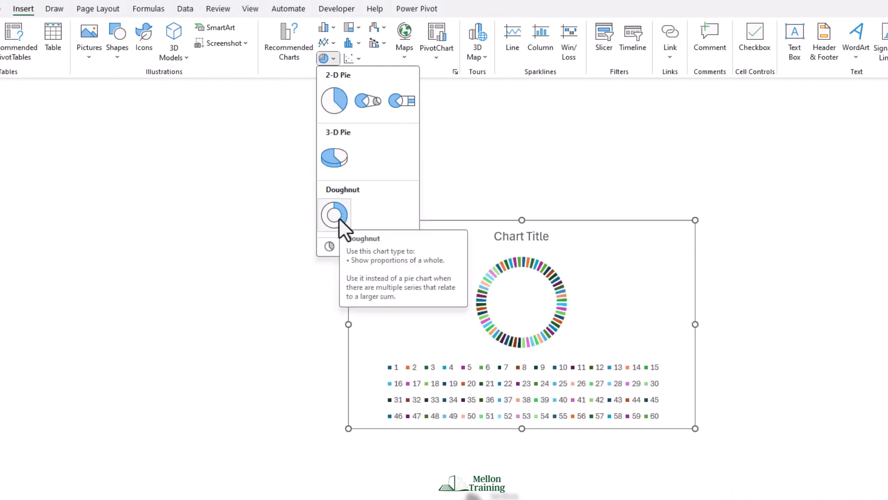
click(333, 215)
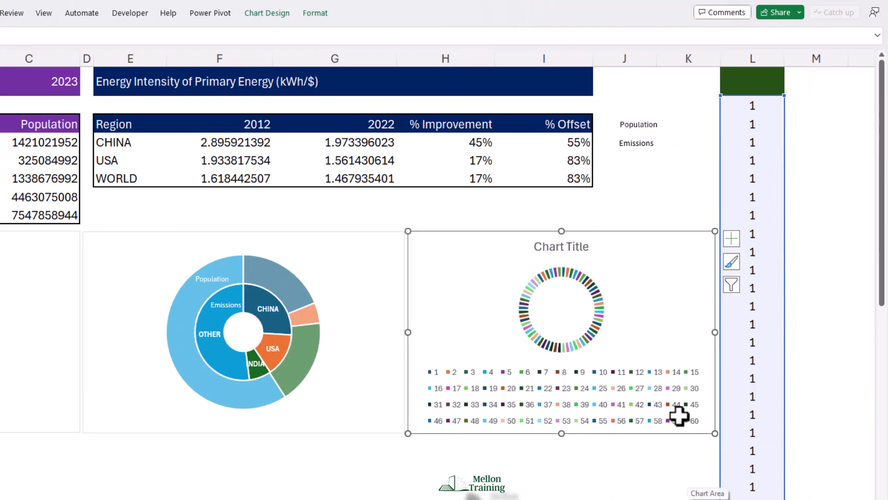
Remove the chart title and legend from the 60-segment doughnut.
click(731, 237)
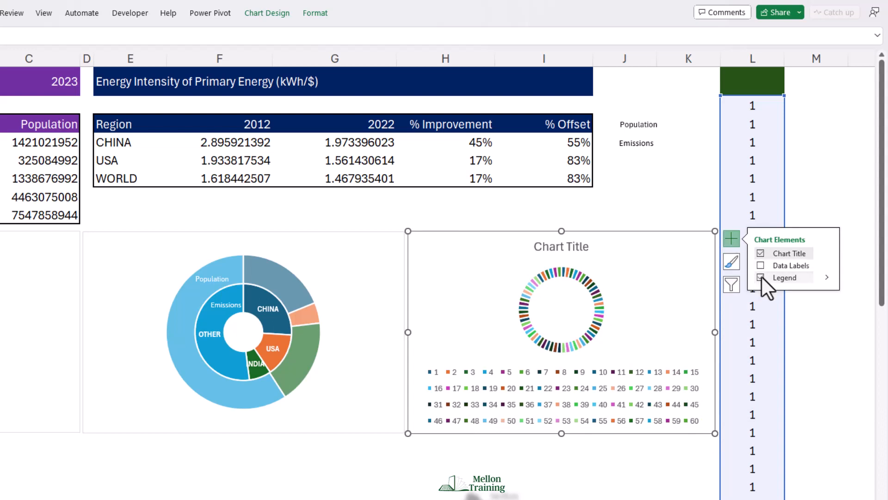
click(760, 253)
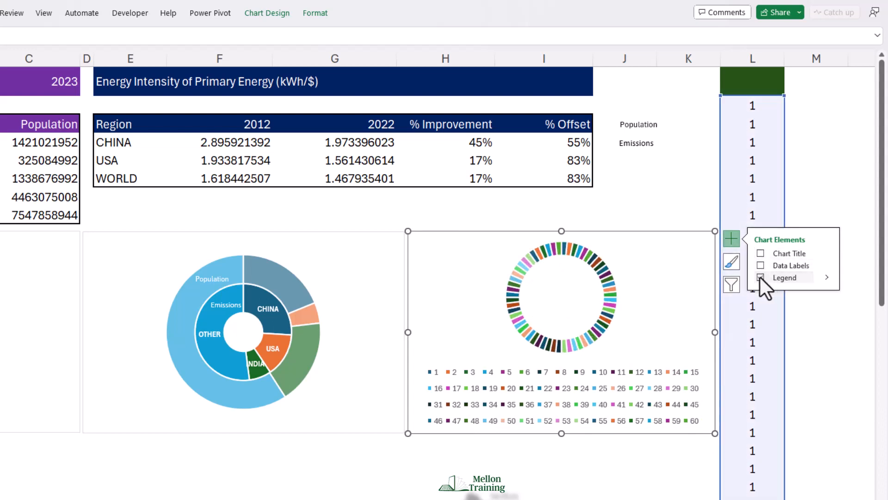
click(760, 277)
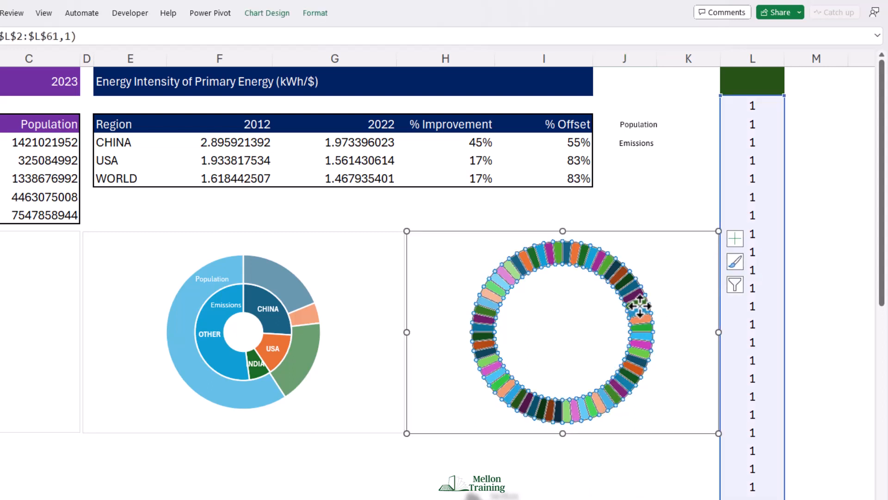
Set the 60-segment ring to a 50% hole and a solid light gray fill.
right_click(637, 306)
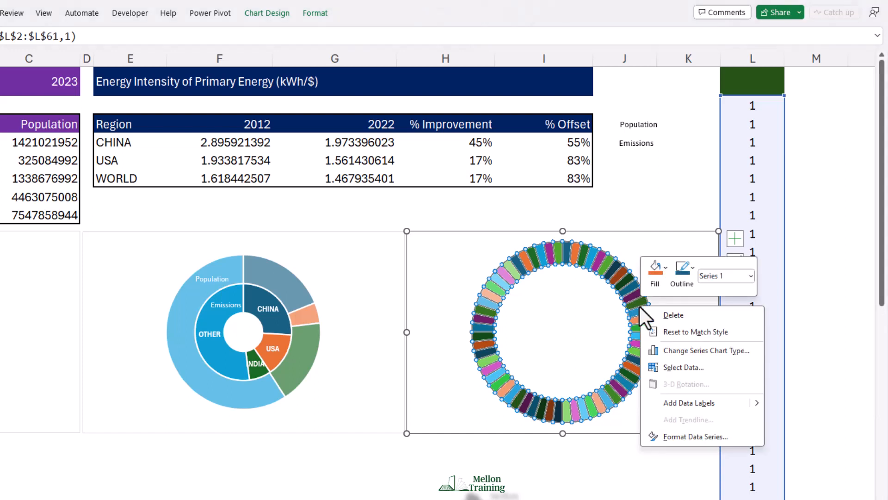
click(696, 436)
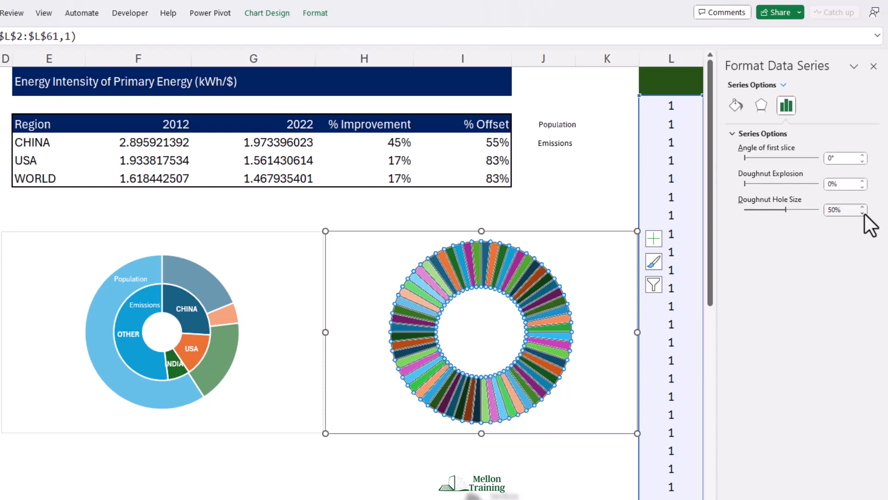
click(734, 106)
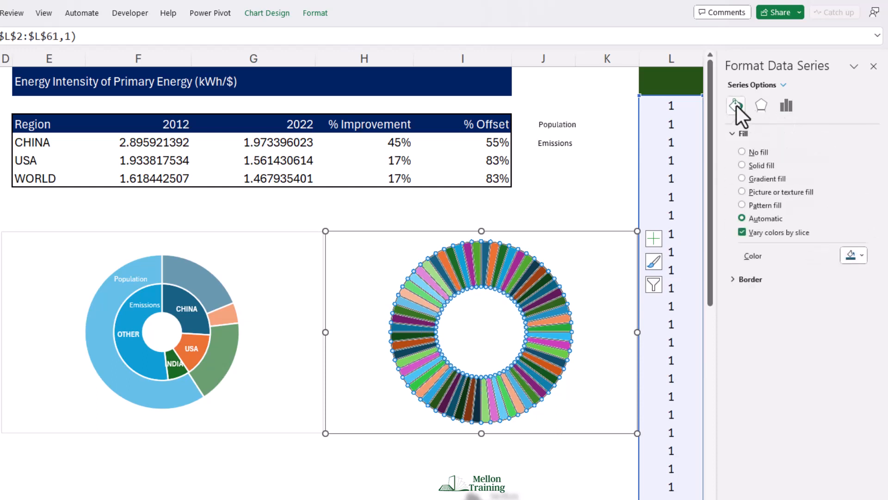
click(742, 164)
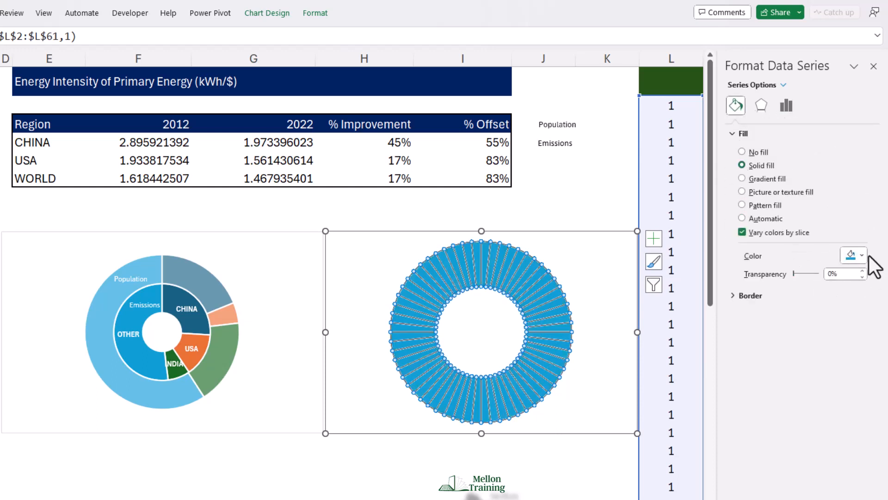
click(863, 255)
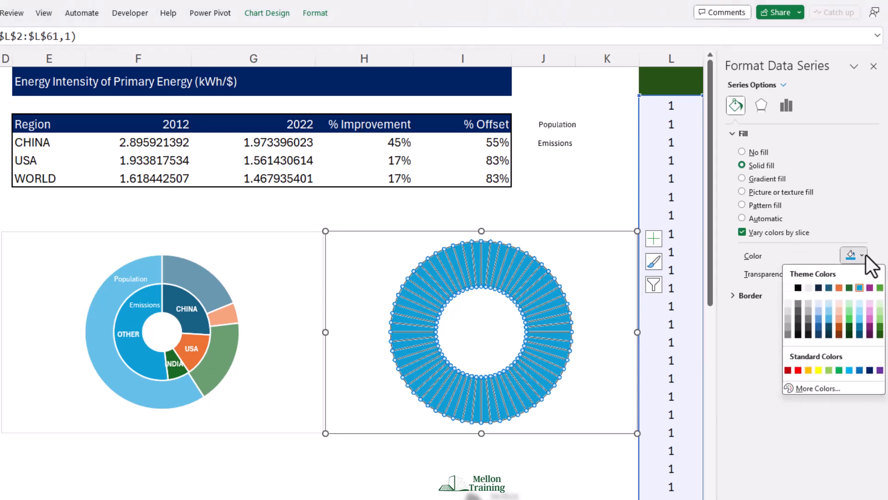
mouse_move(787, 314)
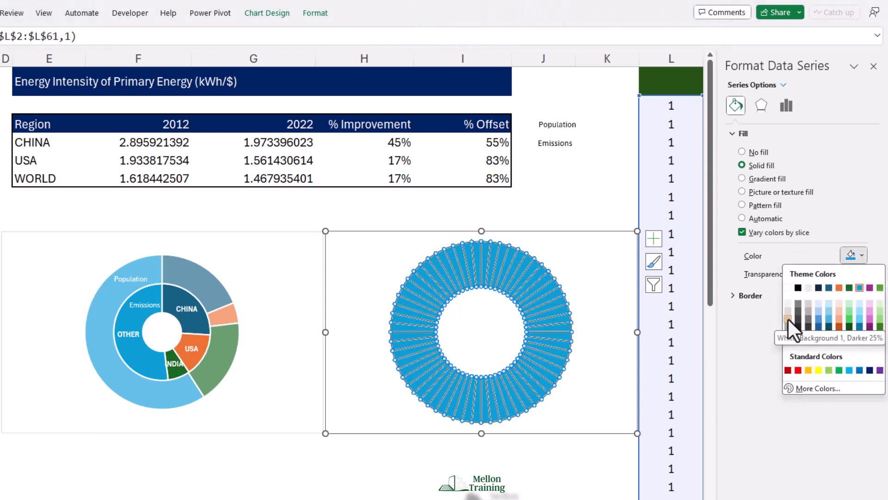
mouse_move(788, 311)
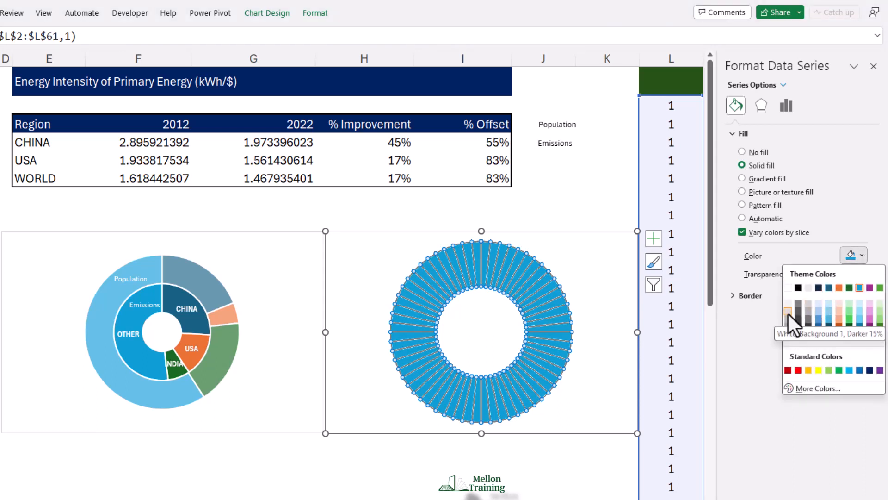
click(787, 311)
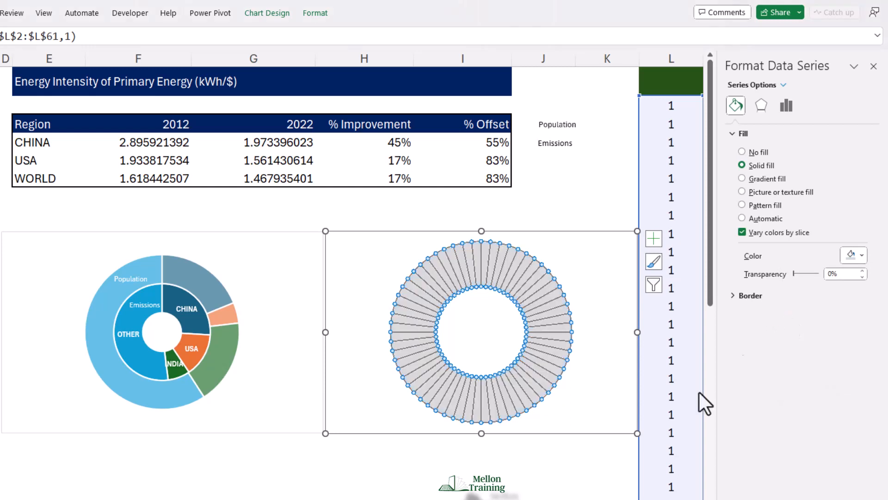
mouse_move(600, 460)
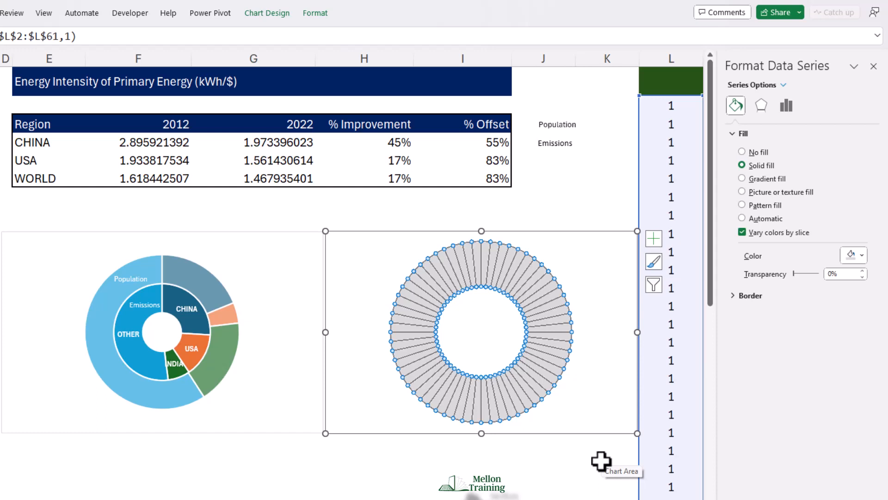
mouse_move(379, 123)
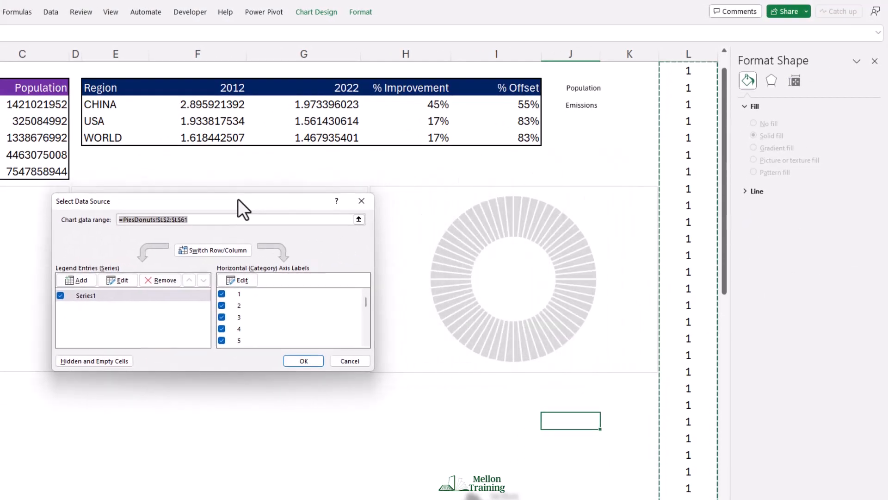
Add a CHINA series named from E4 with values H4:I4.
click(117, 280)
text(=PiesDonuts!$E$4)
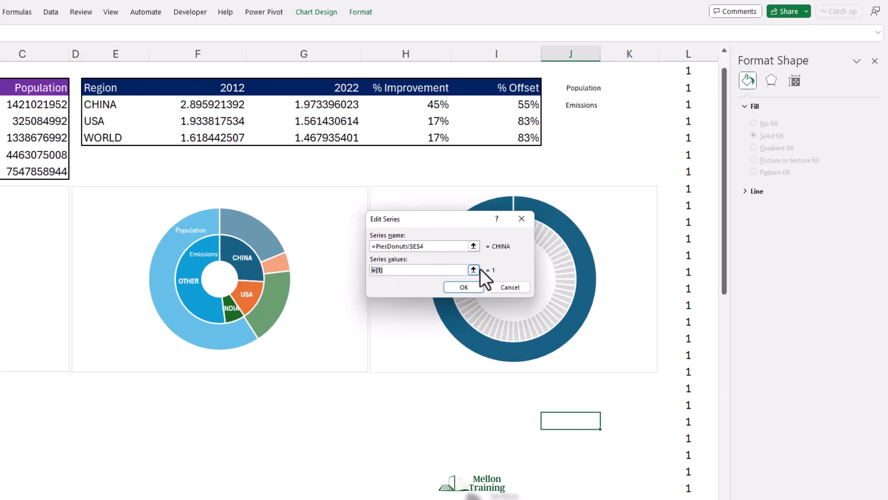
click(474, 270)
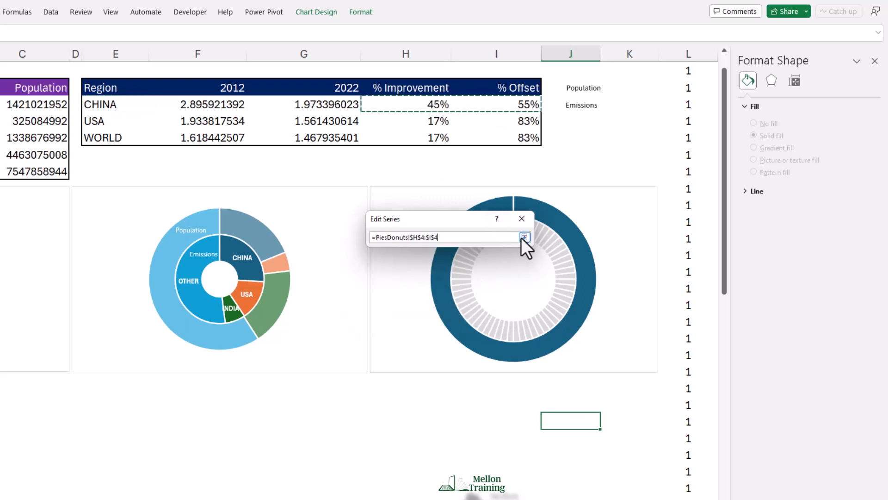
click(524, 237)
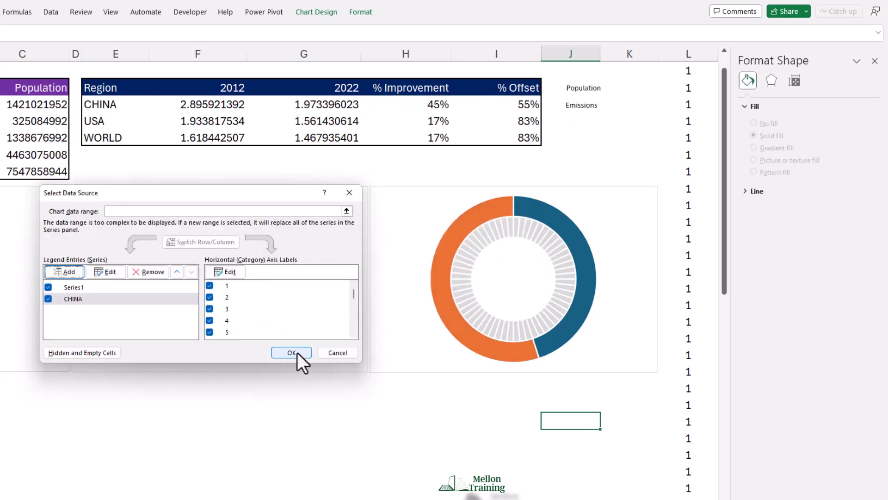
click(291, 352)
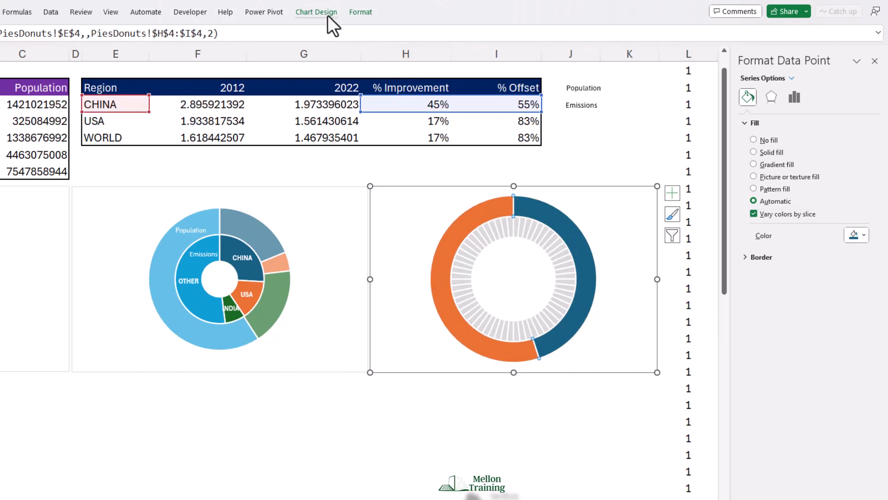
Put the CHINA series on a secondary axis via a Combo chart type.
click(316, 11)
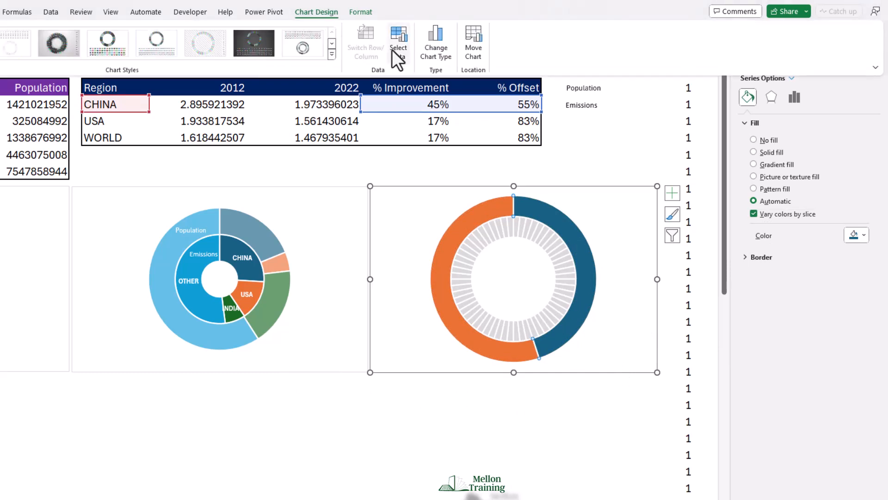
click(434, 42)
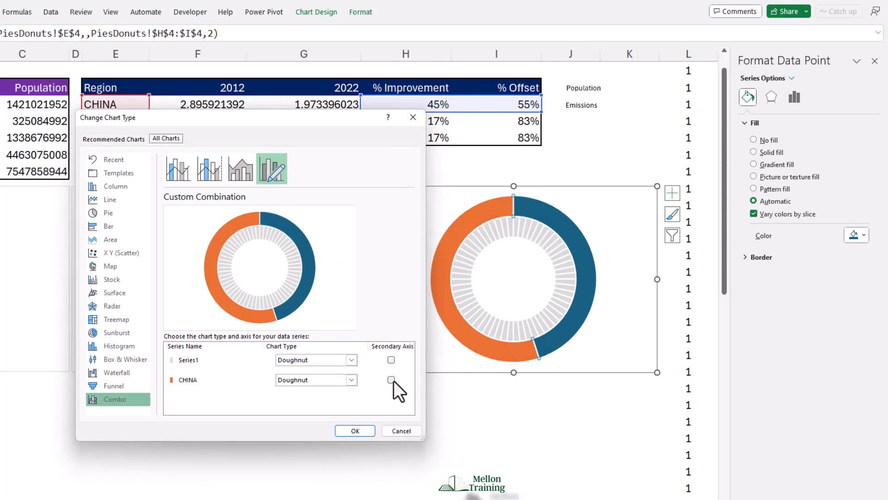
click(390, 380)
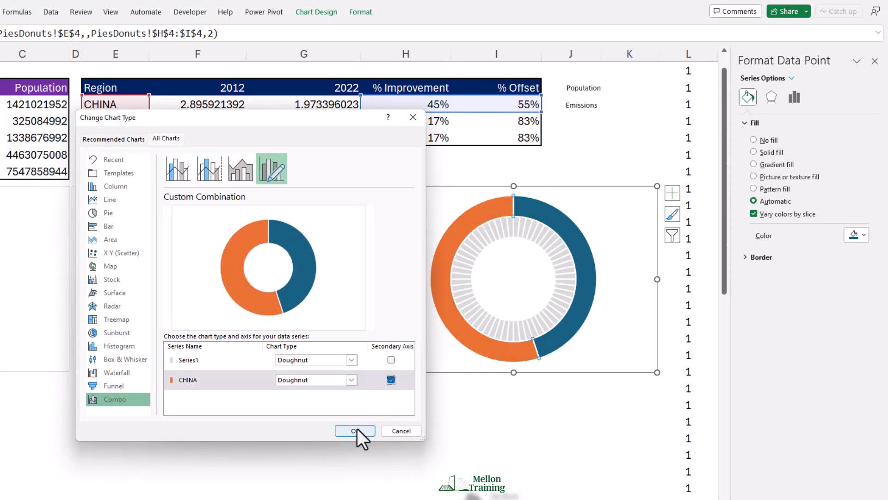
click(354, 431)
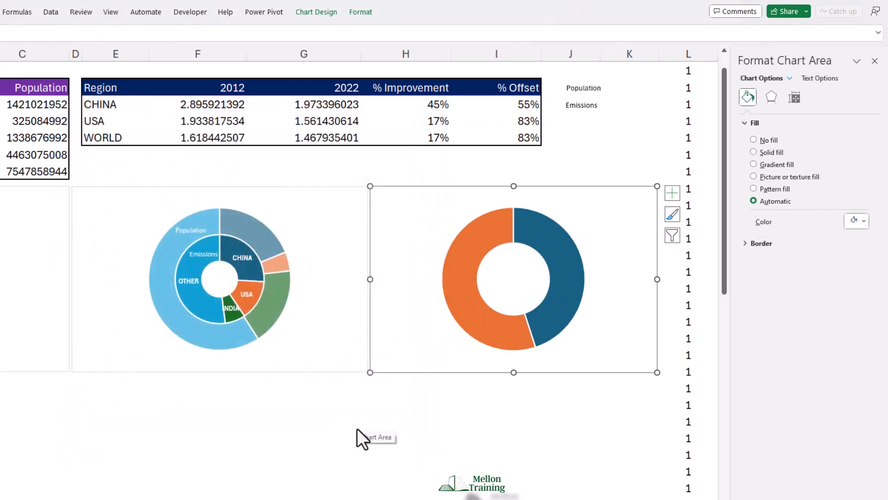
mouse_move(515, 405)
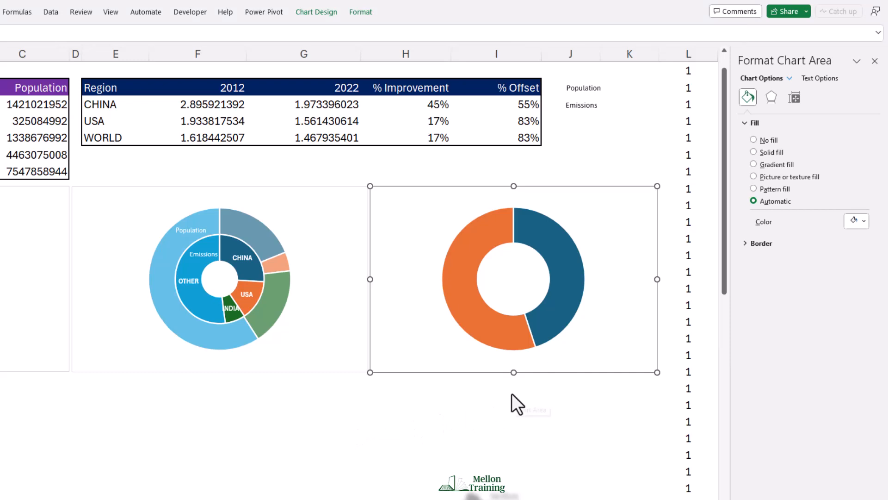
mouse_move(567, 261)
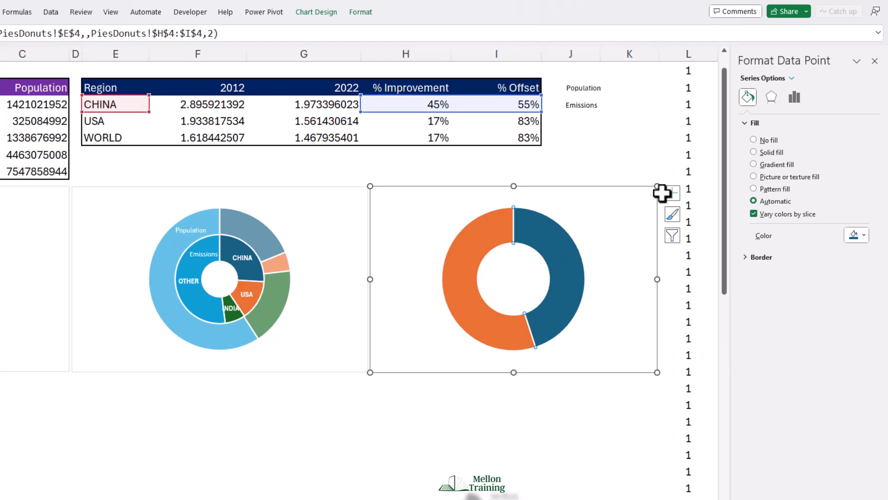
Add data labels to the CHINA ring and give the orange 55% slice no fill.
click(672, 193)
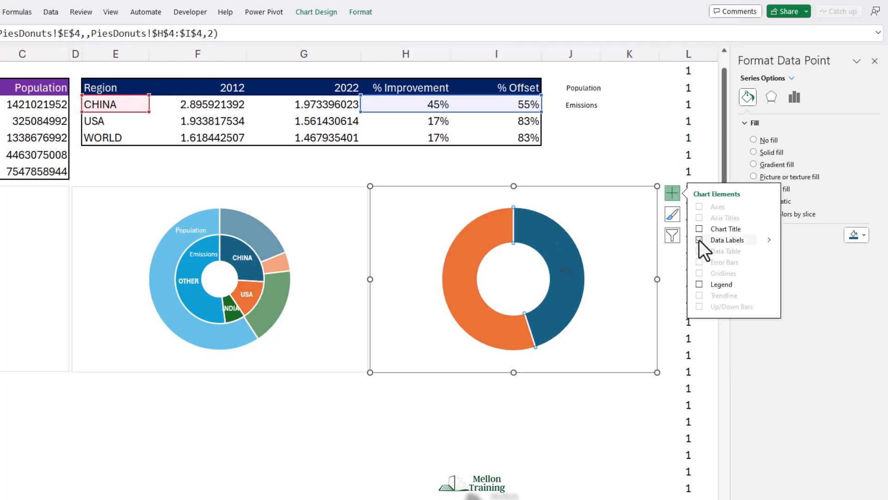
click(699, 240)
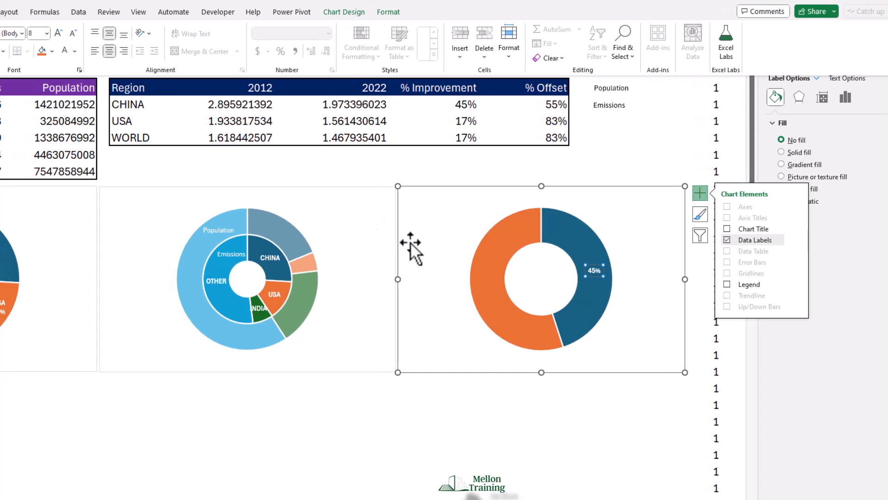
click(487, 286)
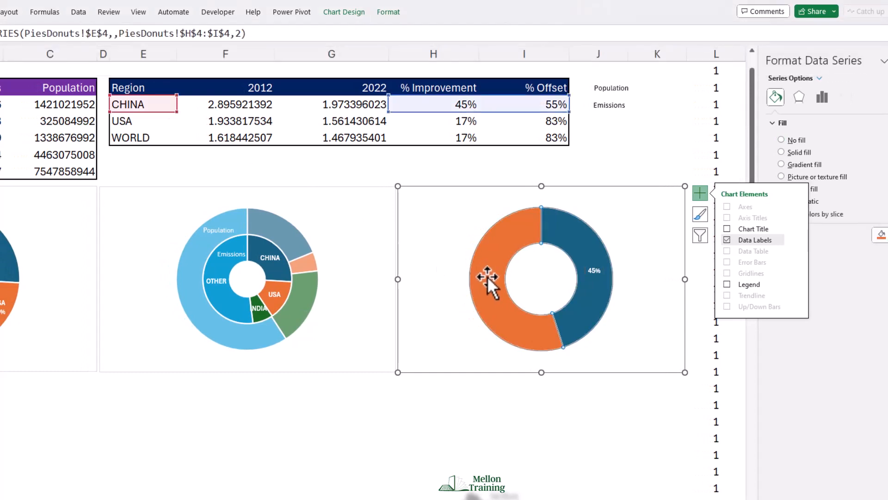
click(490, 278)
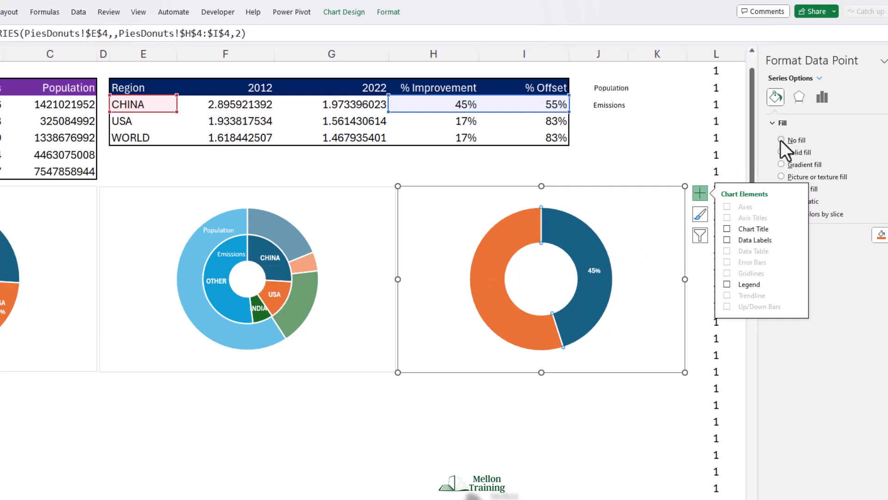
click(782, 141)
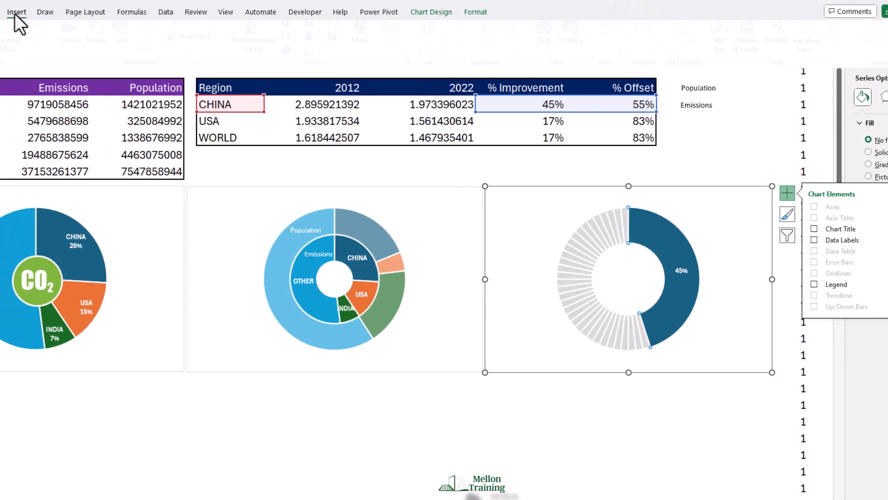
Add a centred, bold, smaller CHINA text box linked to E4 in the donut centre.
click(103, 40)
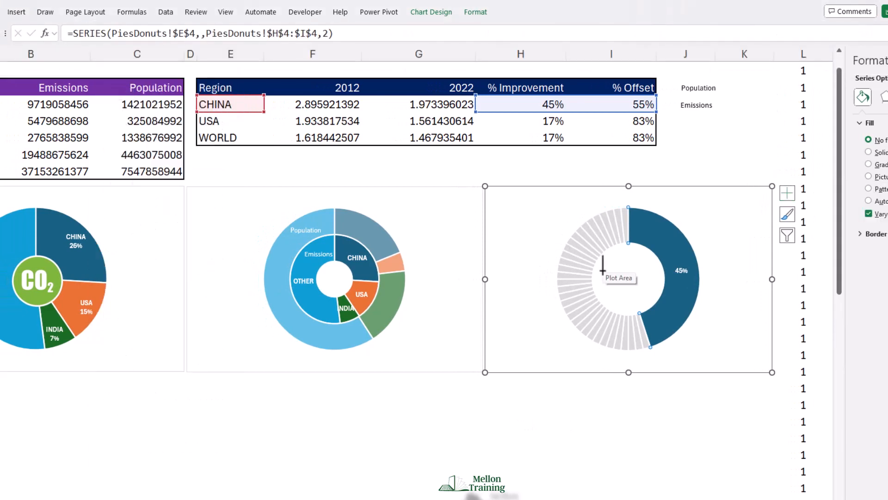
click(619, 277)
text(CHINA)
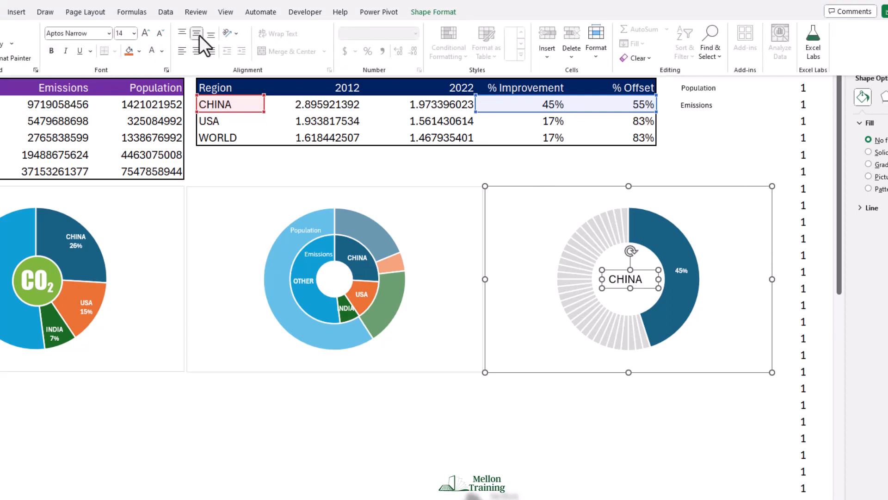
click(161, 33)
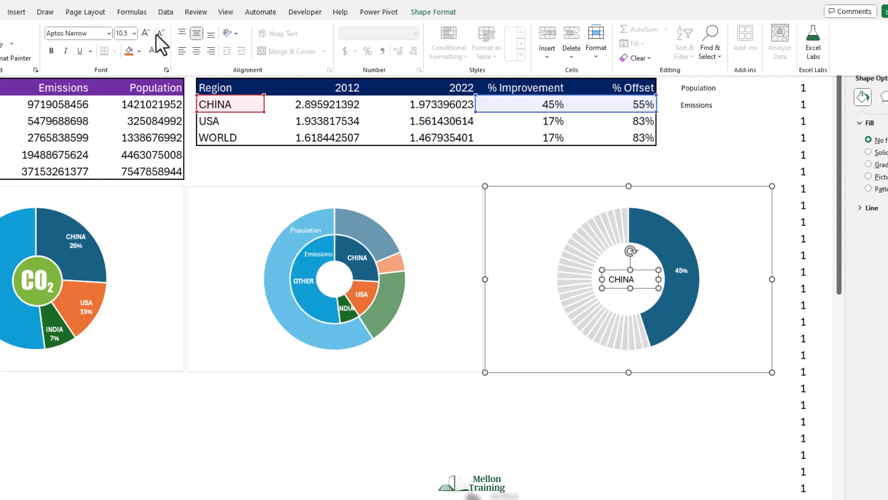
click(161, 32)
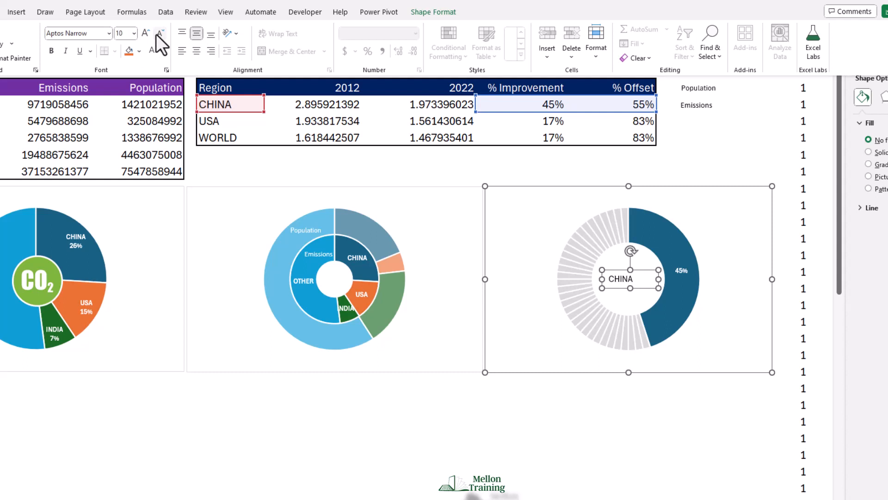
mouse_move(199, 60)
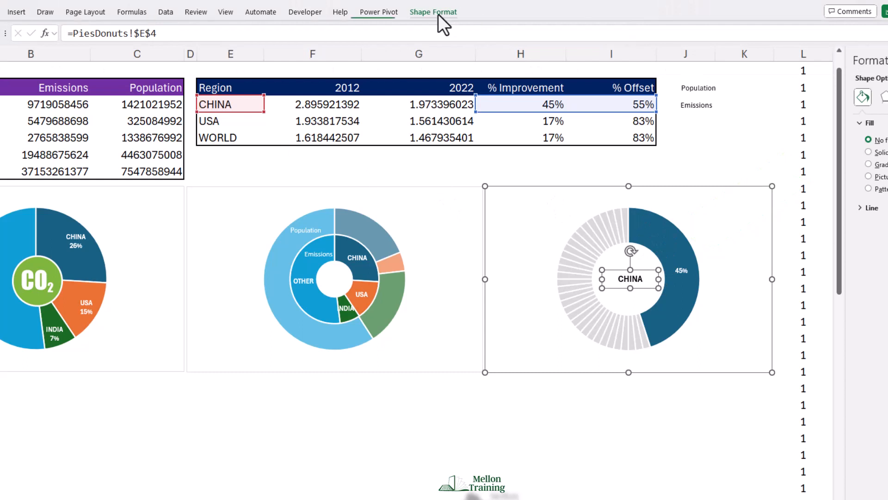
click(354, 44)
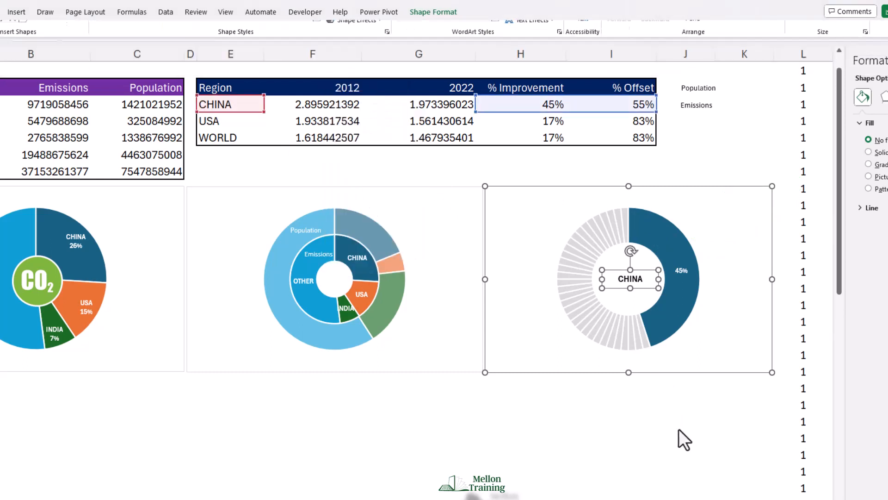
click(629, 278)
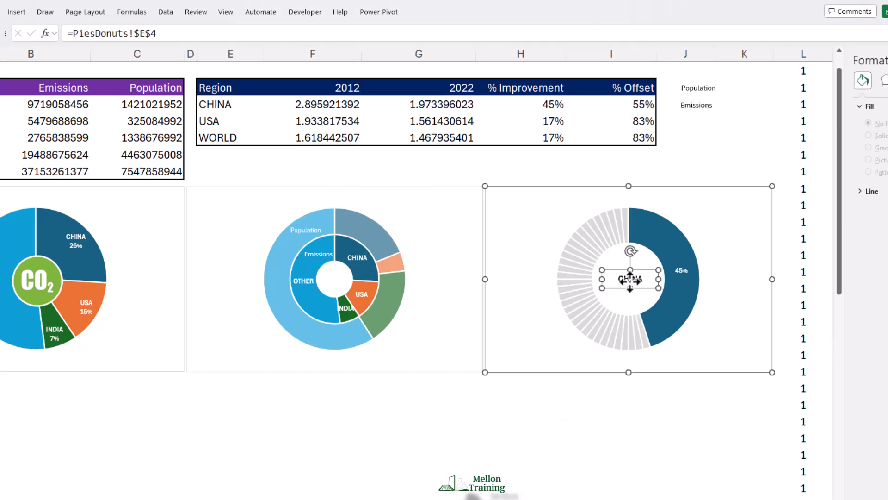
click(628, 278)
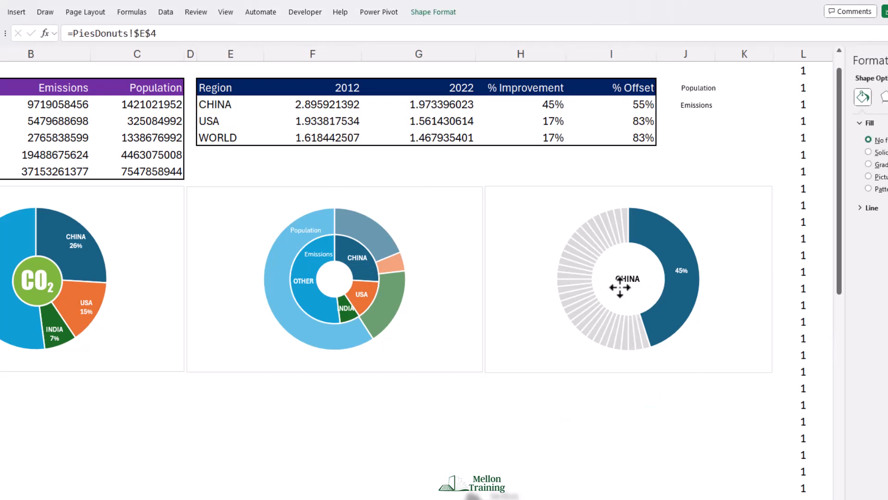
click(610, 437)
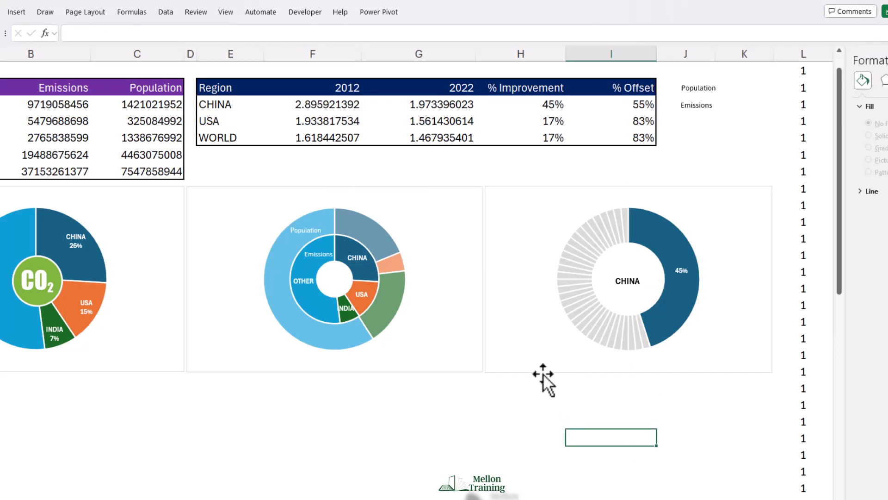
Set No Outline on the tracker donut, two-ring donut and CO2 pie charts.
click(320, 43)
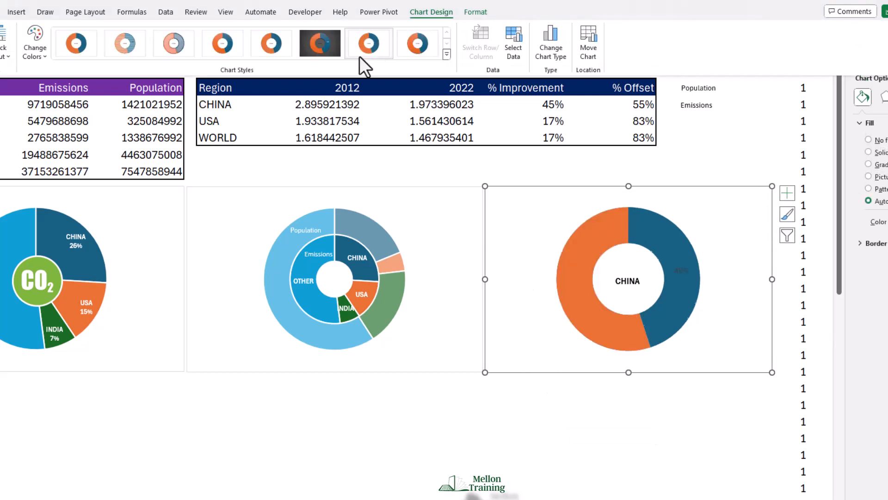
click(475, 11)
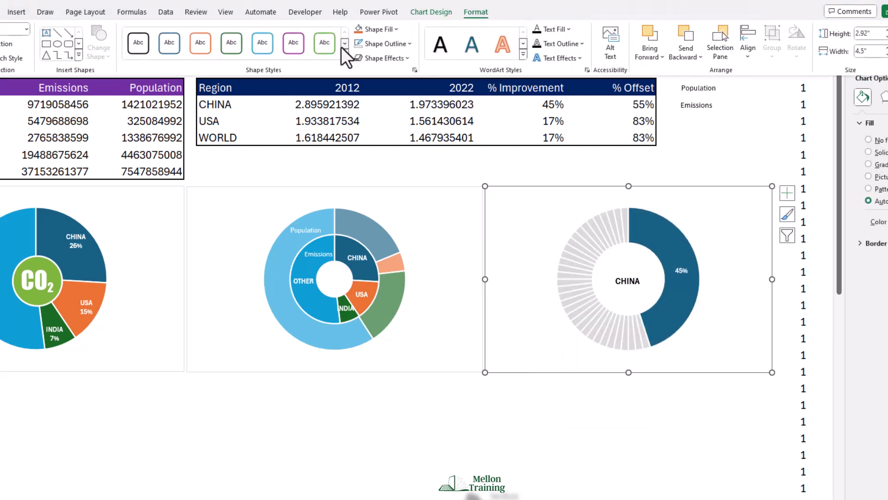
mouse_move(387, 193)
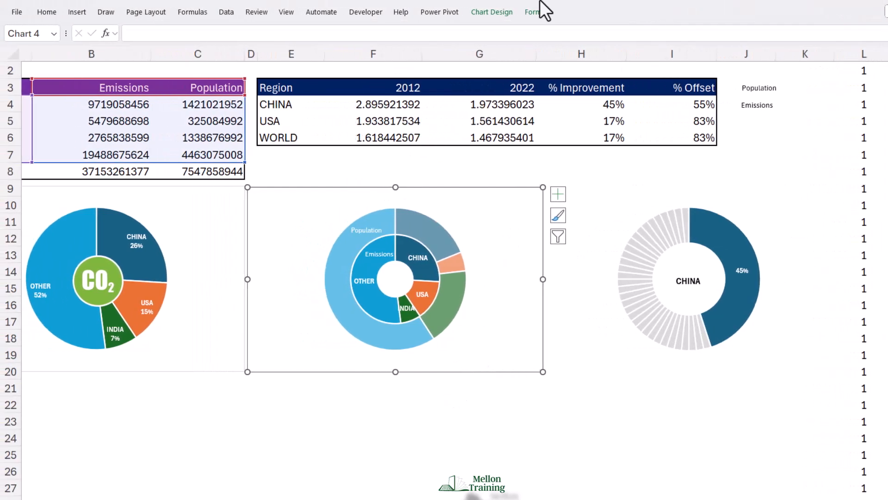
click(536, 11)
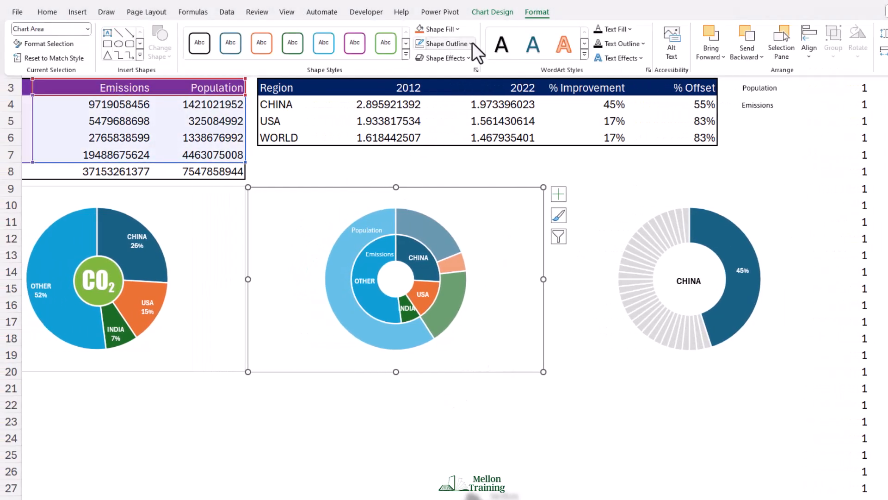
mouse_move(182, 384)
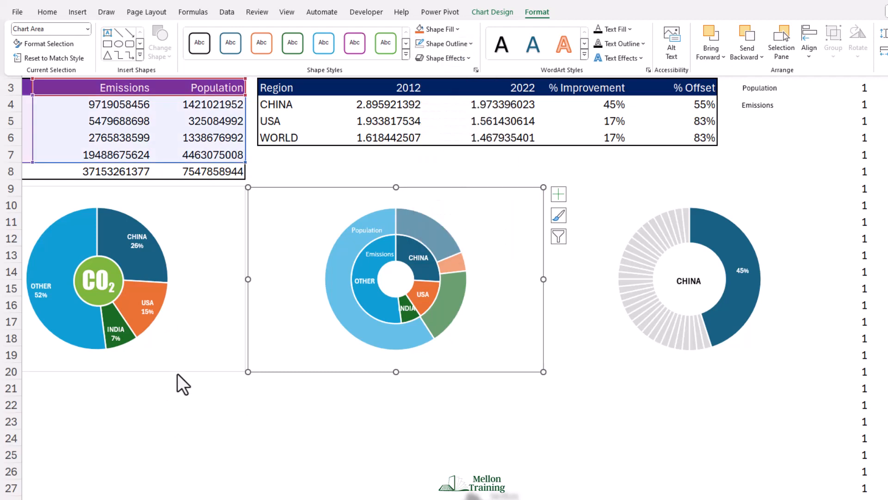
click(96, 277)
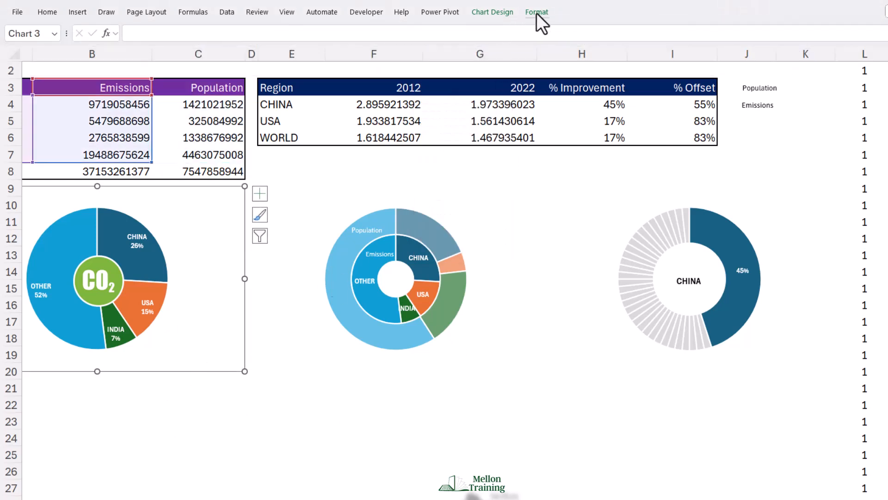
click(536, 12)
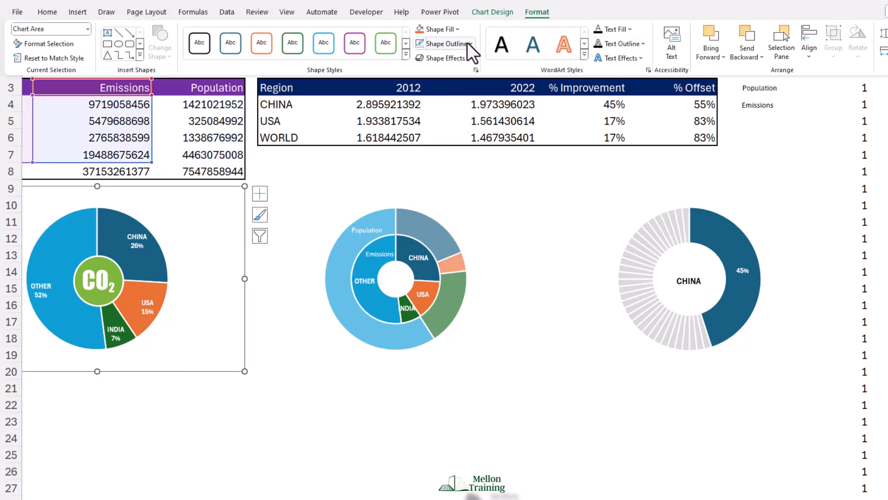
mouse_move(198, 447)
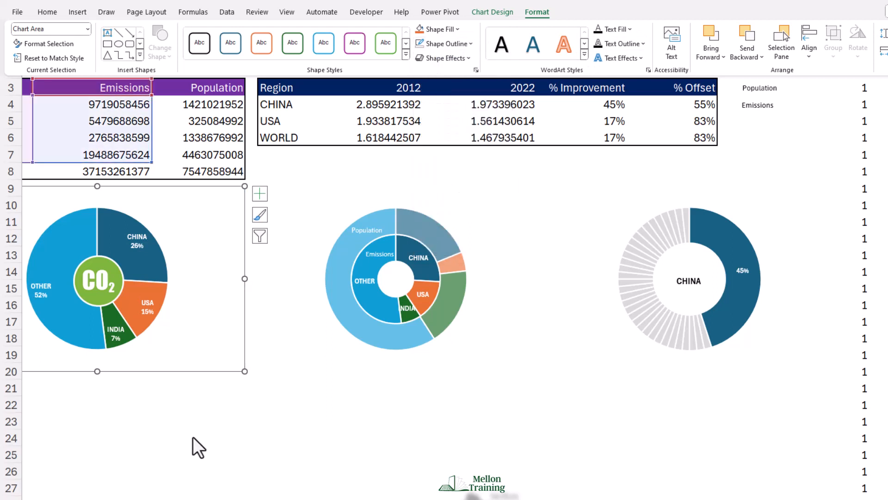
click(199, 420)
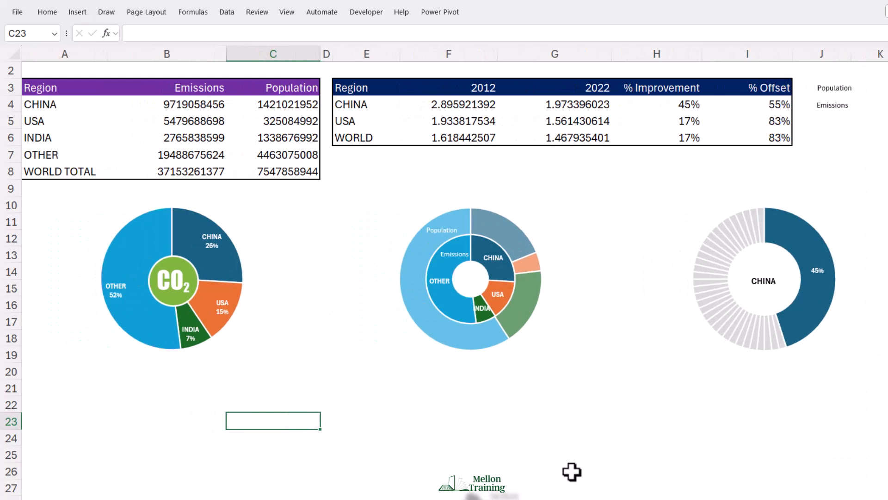
mouse_move(712, 143)
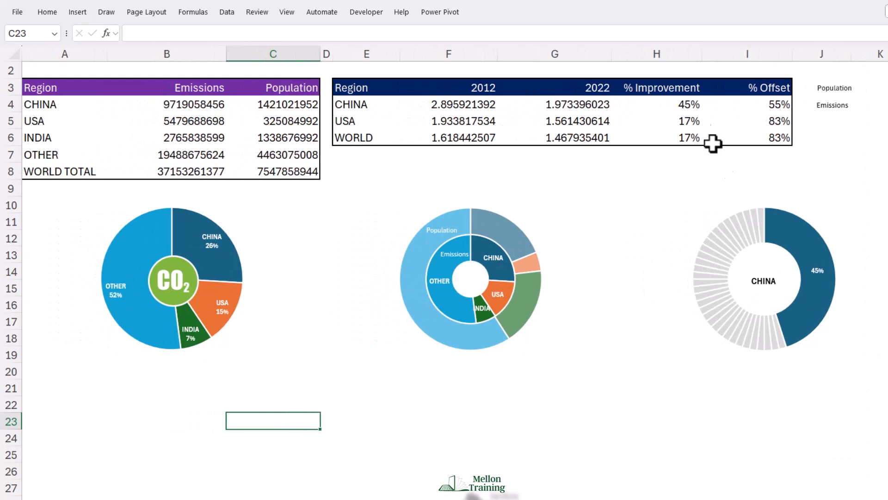
mouse_move(672, 110)
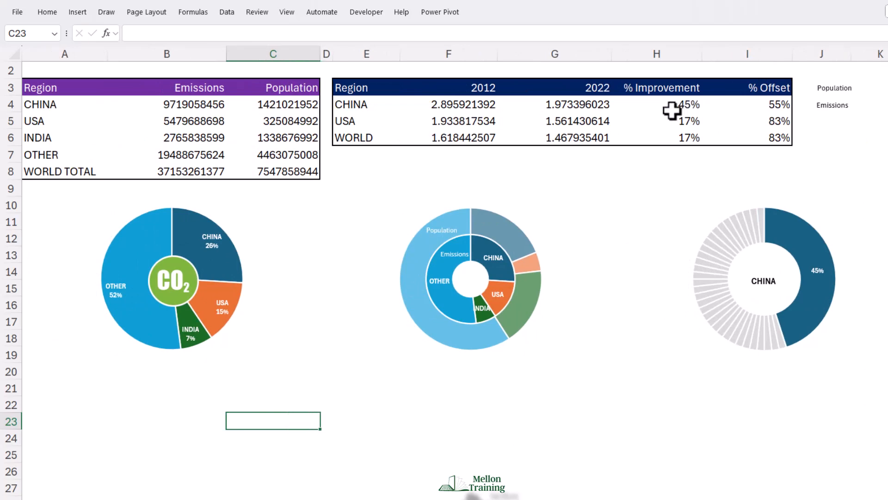
Set China's improvement in H4 to 60% and rename region E4 to GREECE.
click(656, 104)
text(60)
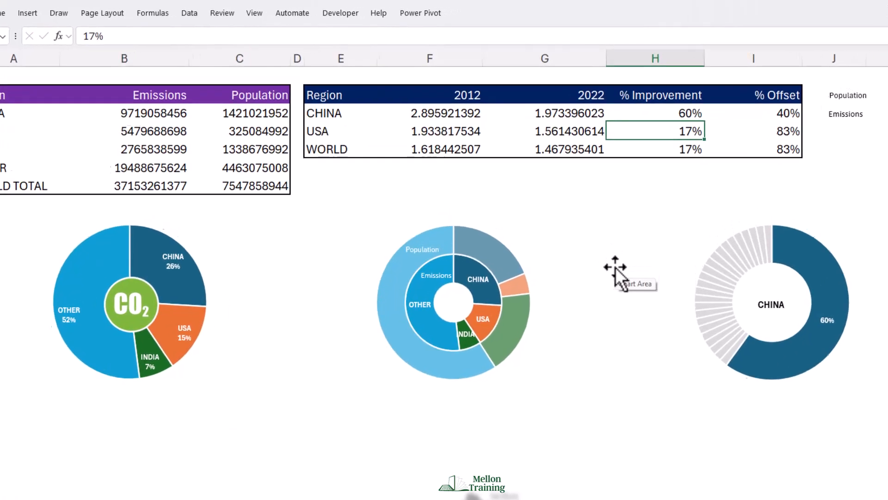
click(323, 113)
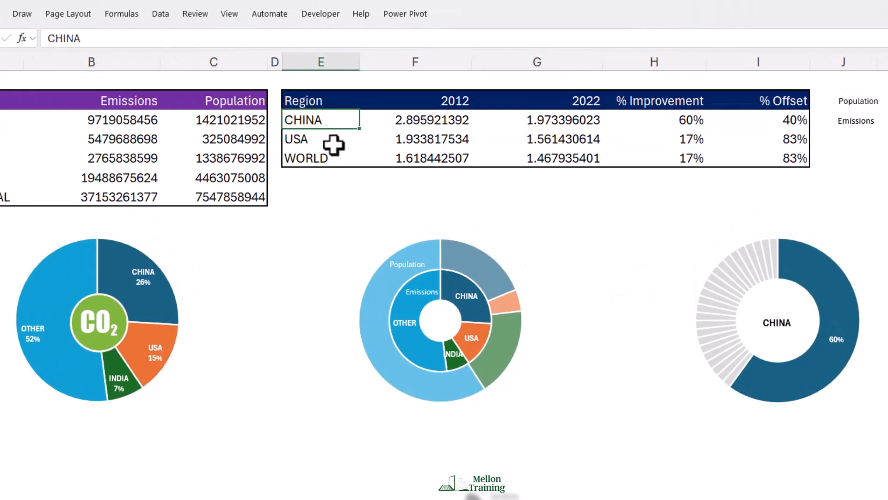
text(GREECE)
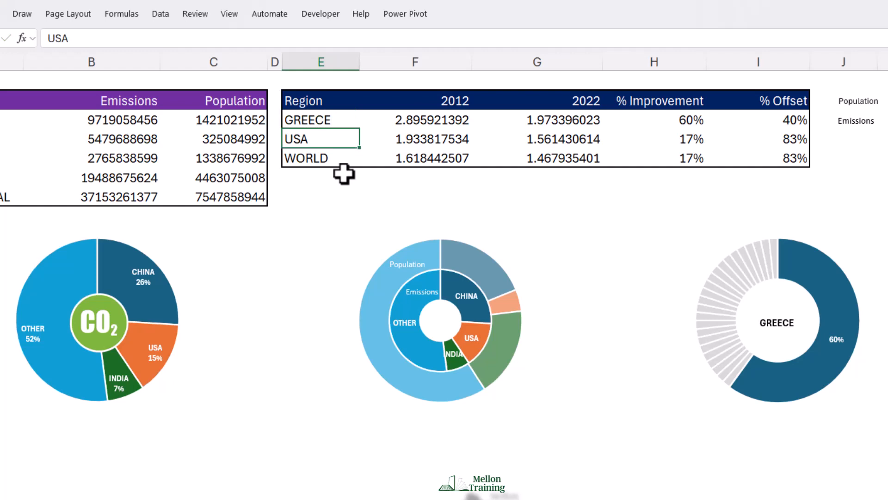
mouse_move(377, 475)
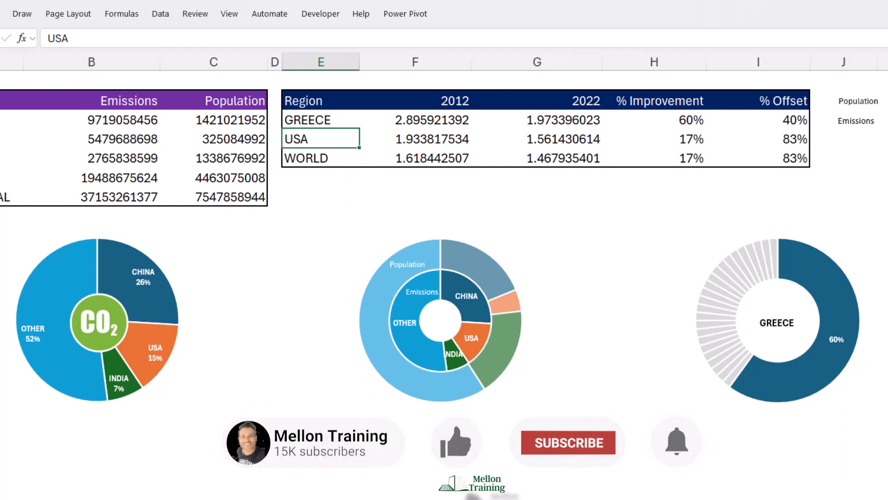
click(568, 442)
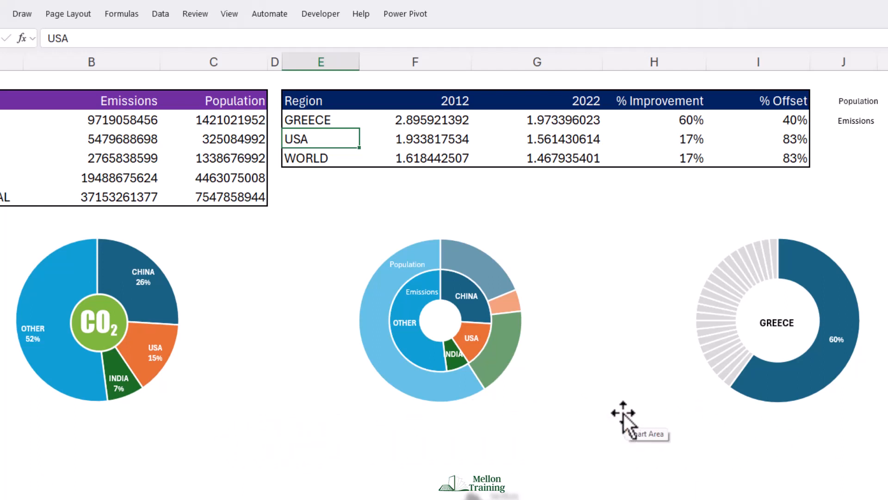
mouse_move(623, 422)
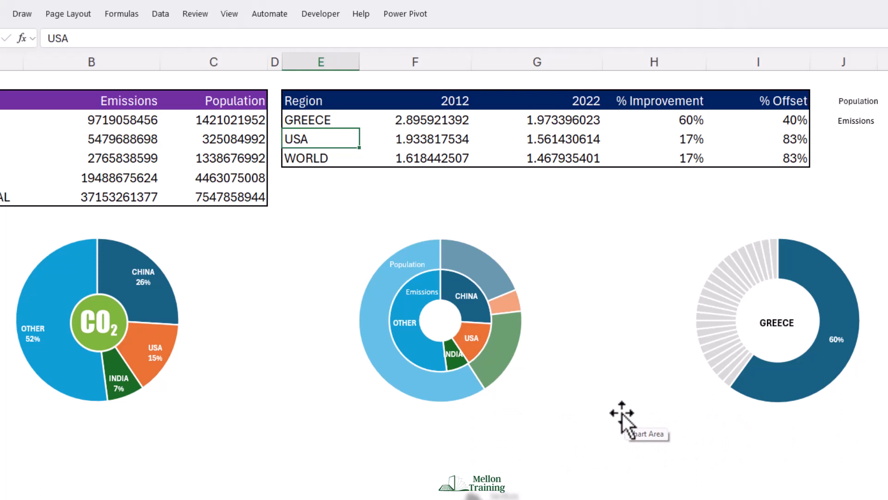